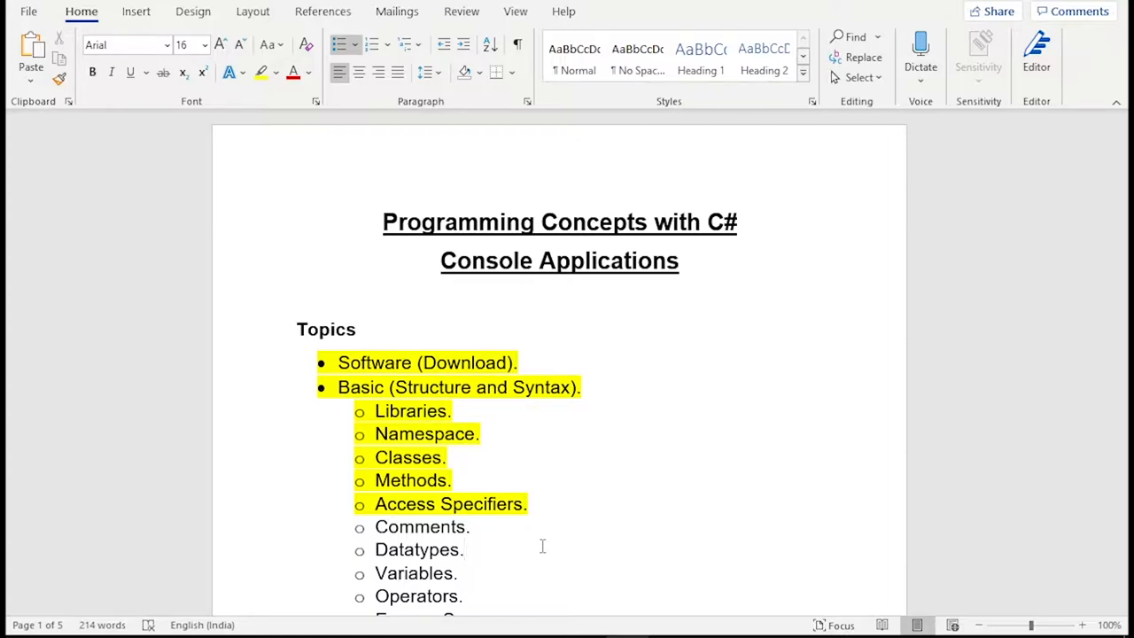
Select the Software through Access Specifiers topics in the Word outline.
{"action": "left_click", "coordinate": [464, 549]}
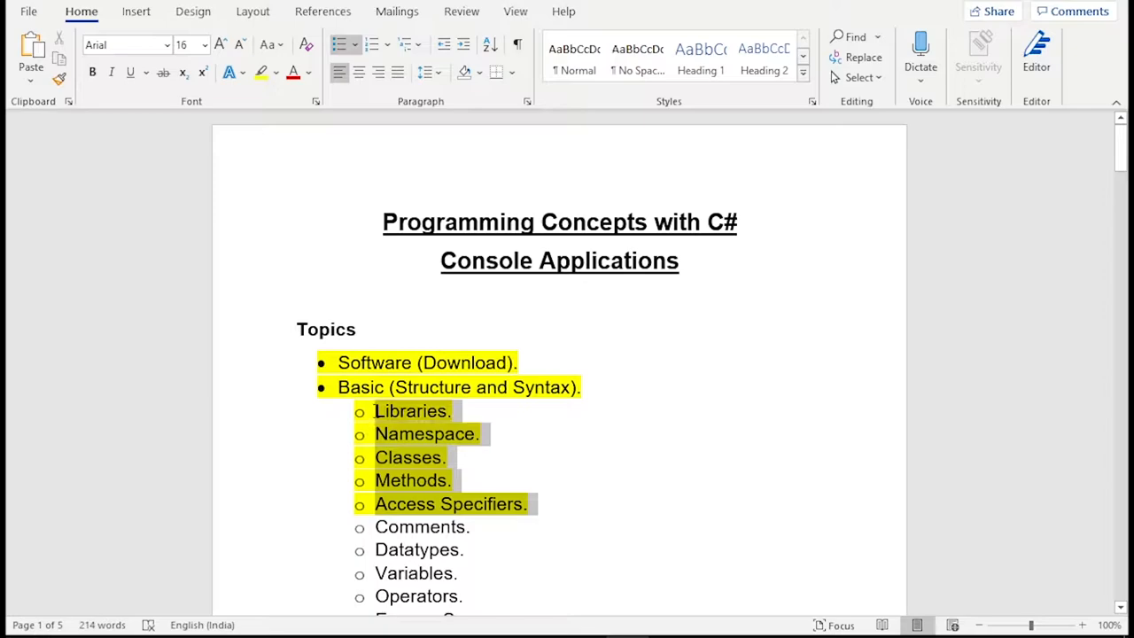
{"action": "left_click", "coordinate": [487, 494]}
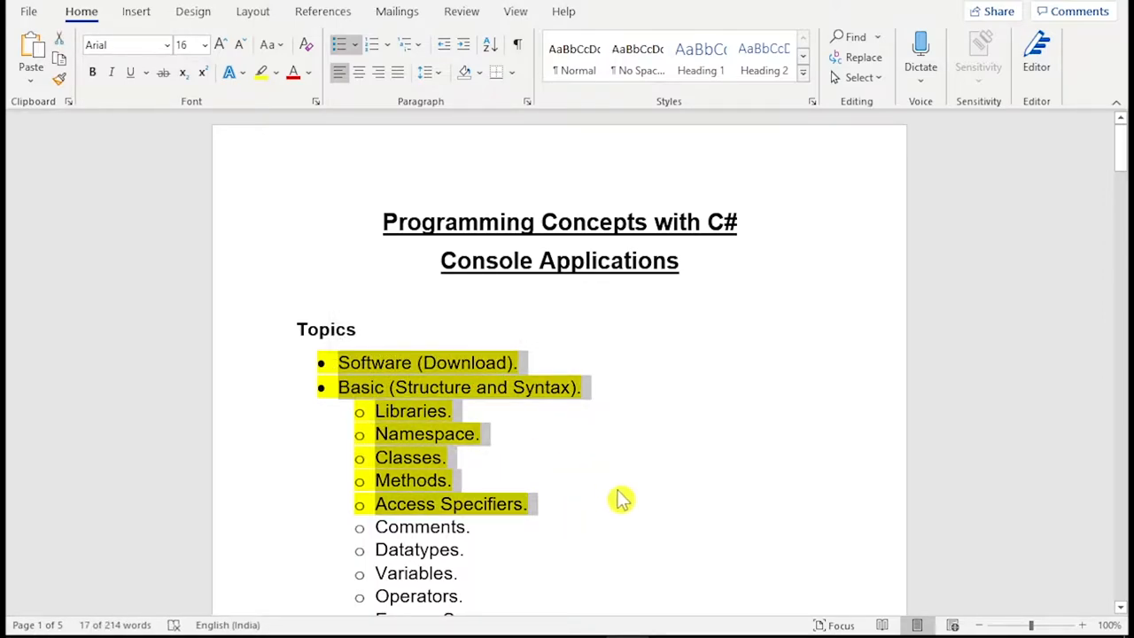
{"action": "mouse_move", "coordinate": [557, 512]}
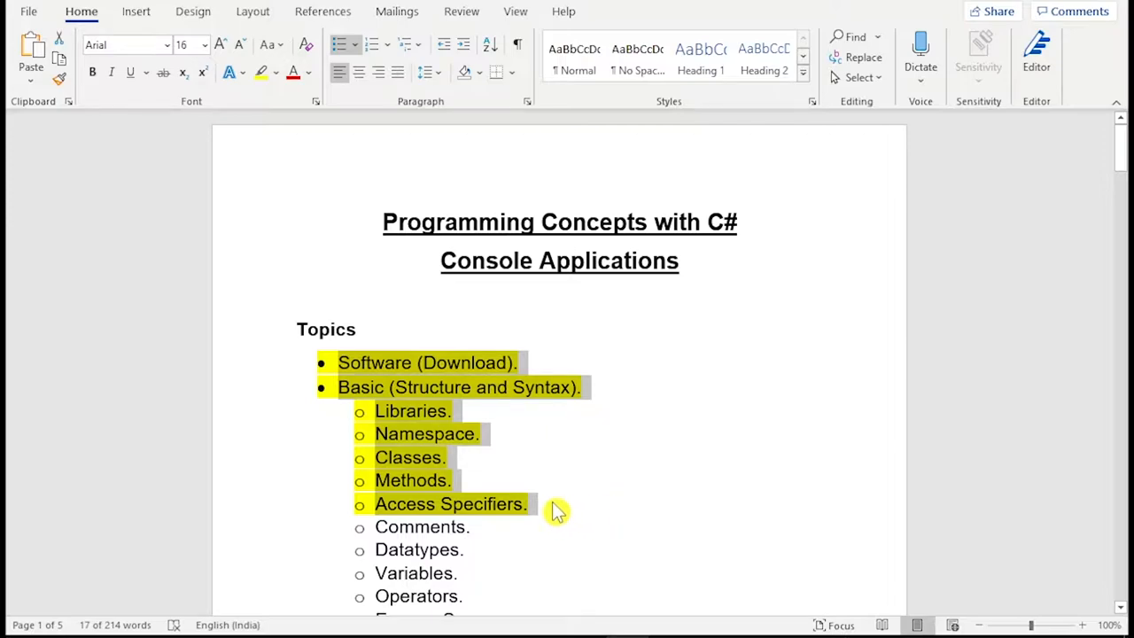
{"action": "left_click", "coordinate": [559, 503]}
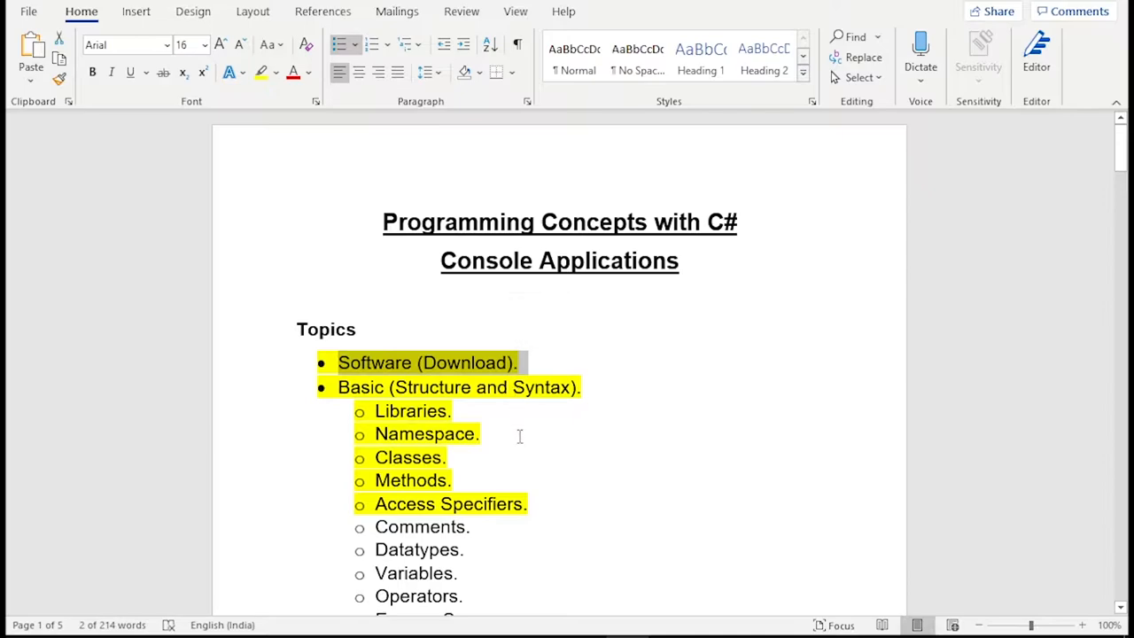
{"action": "left_click", "coordinate": [522, 458]}
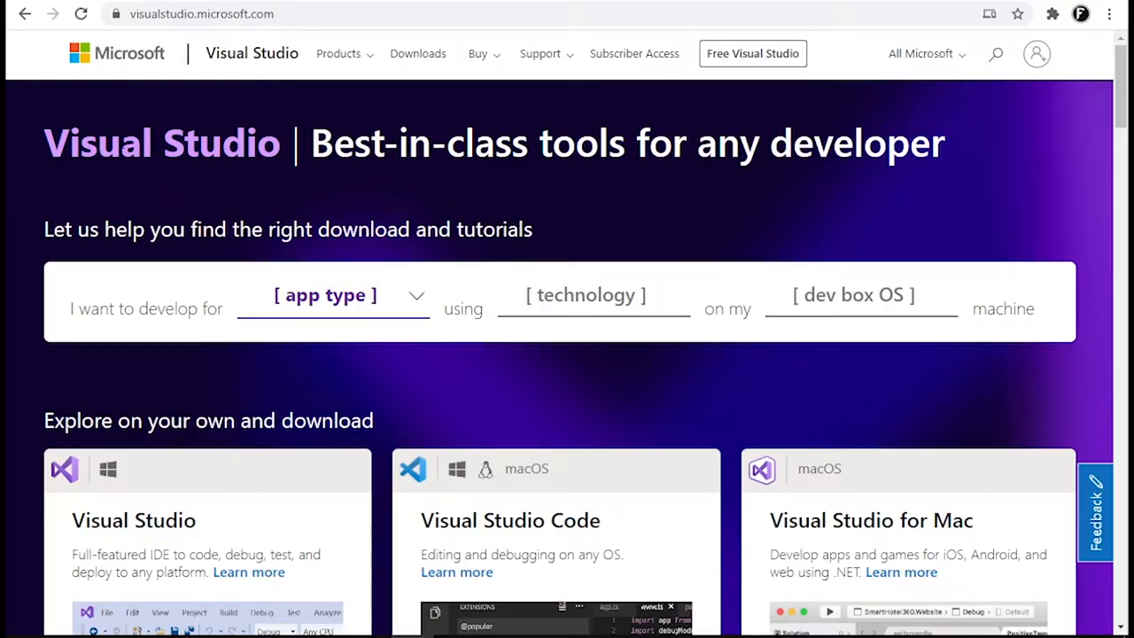
{"action": "scroll", "scroll_direction": "down", "scroll_amount": 3}
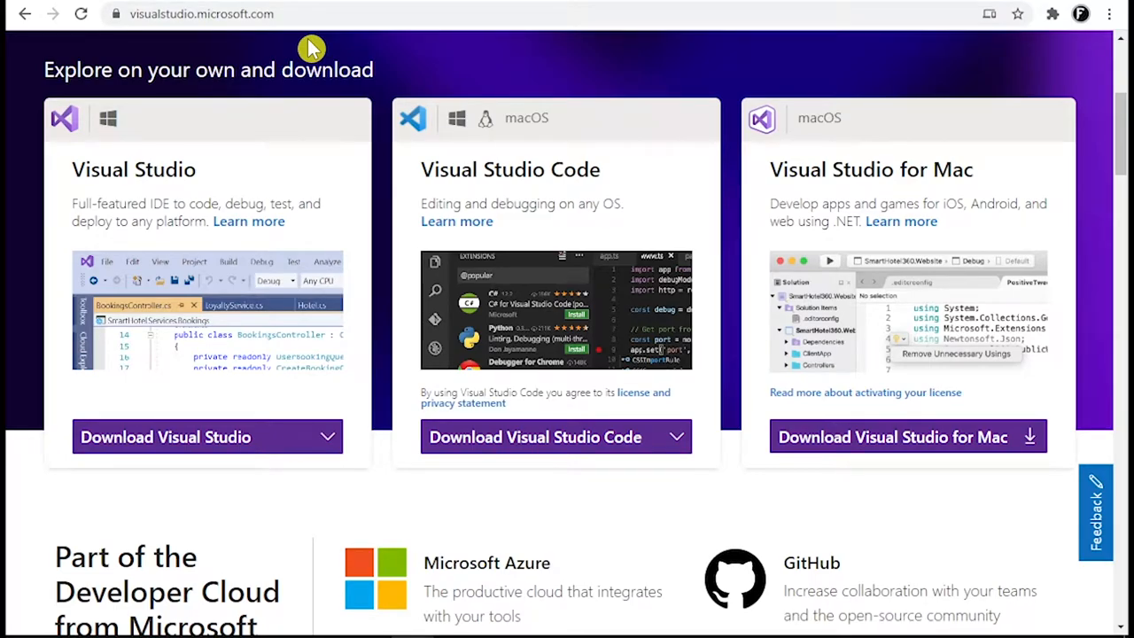
{"action": "mouse_move", "coordinate": [314, 306]}
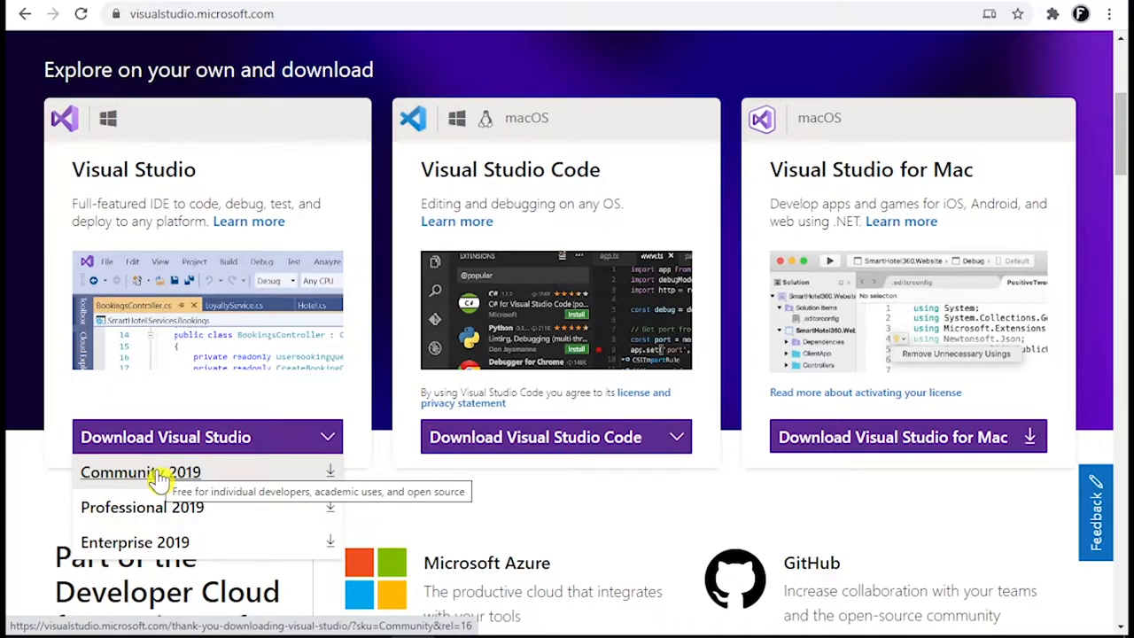
{"action": "mouse_move", "coordinate": [137, 541]}
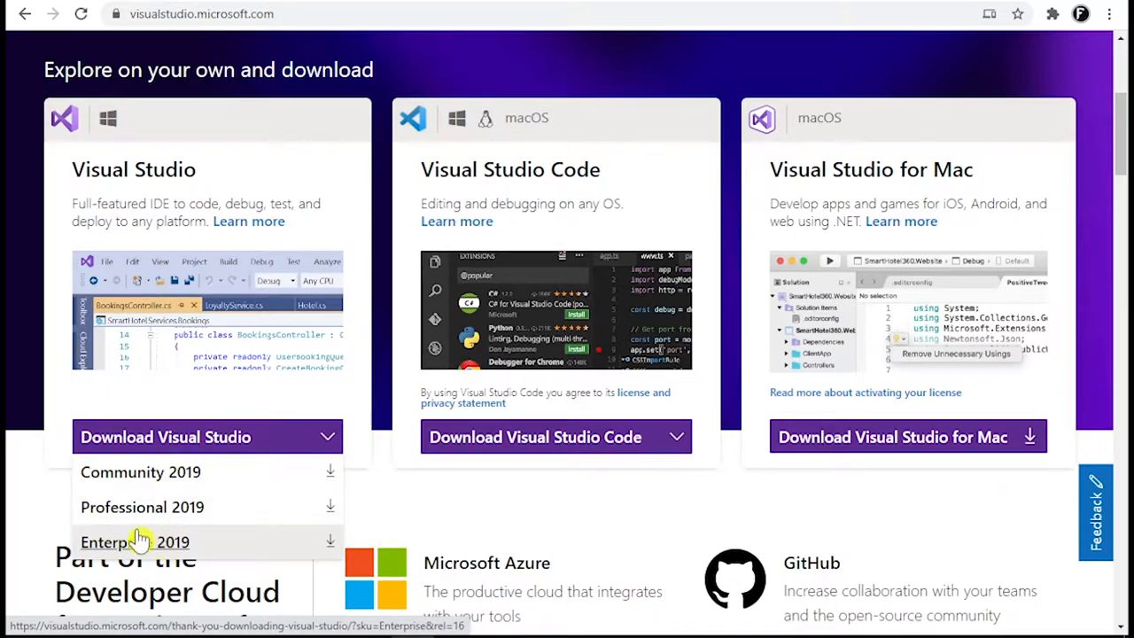
{"action": "mouse_move", "coordinate": [134, 542]}
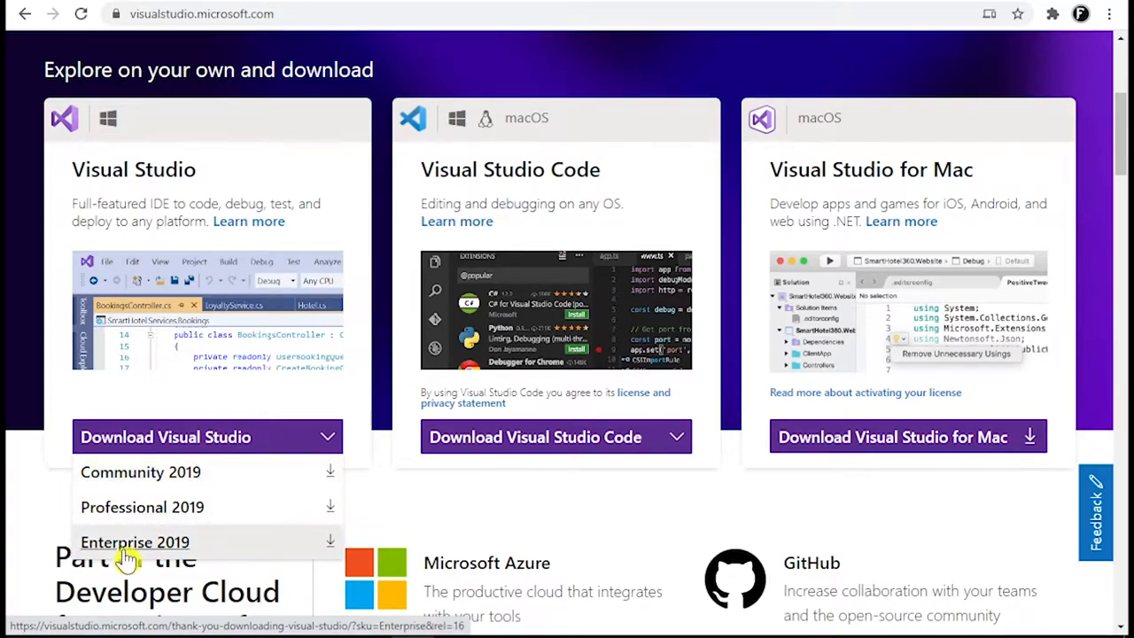
{"action": "mouse_move", "coordinate": [140, 472]}
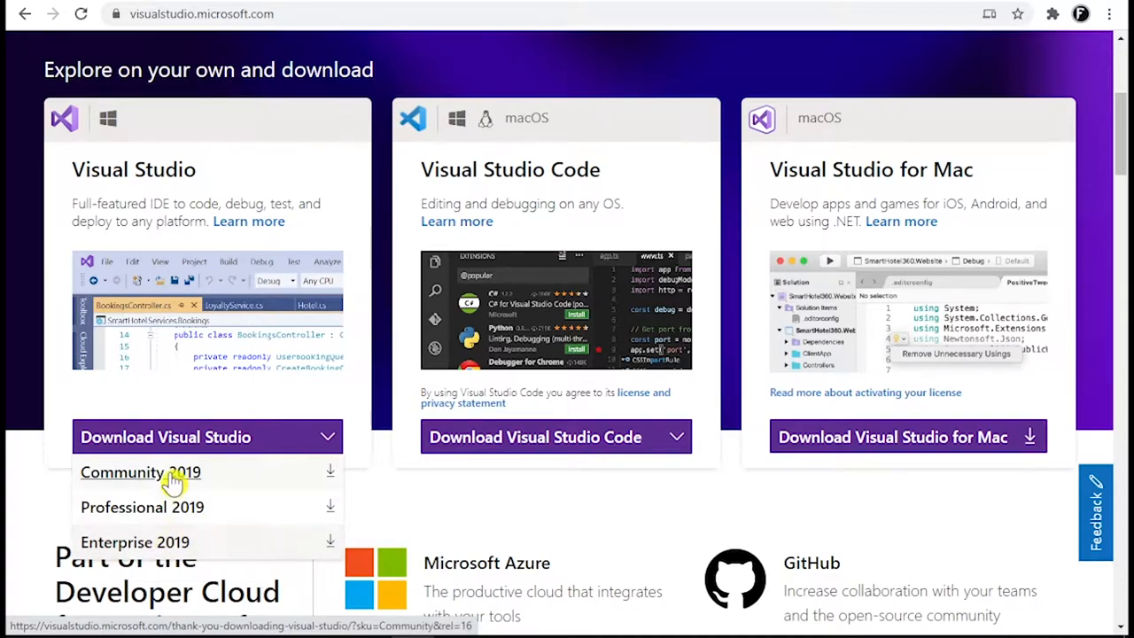
{"action": "mouse_move", "coordinate": [140, 471]}
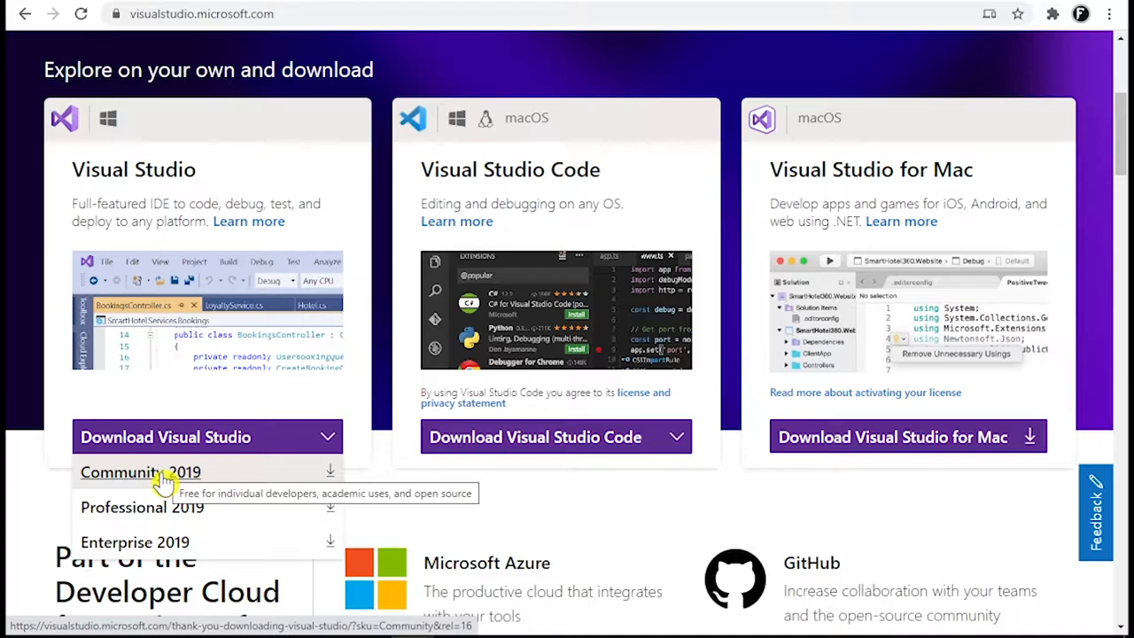
{"action": "mouse_move", "coordinate": [167, 482]}
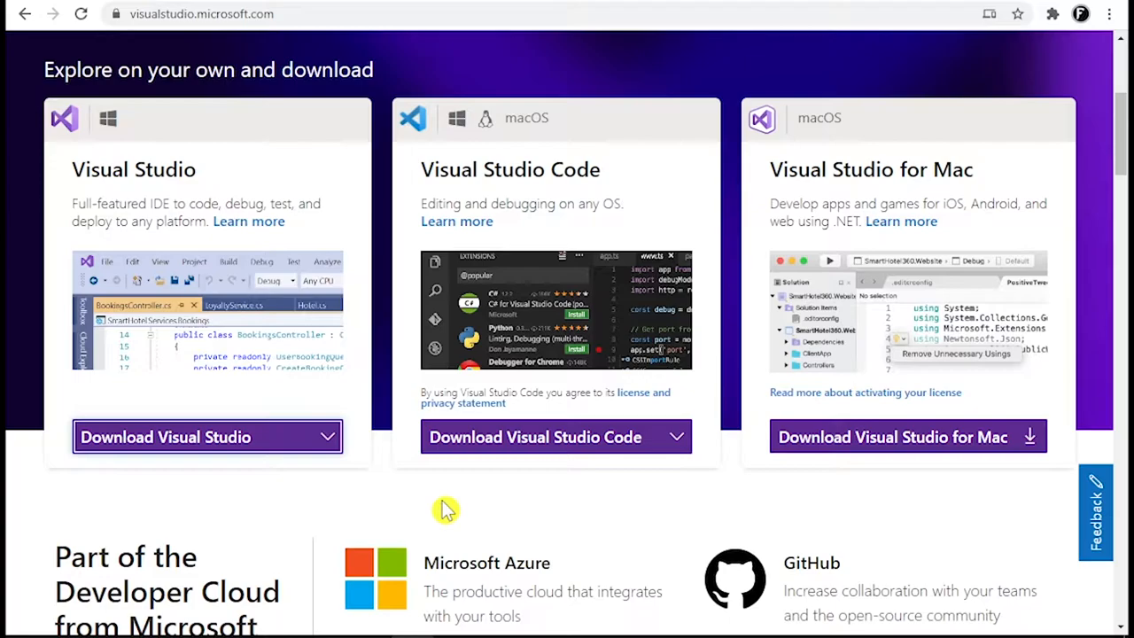
{"action": "mouse_move", "coordinate": [554, 509]}
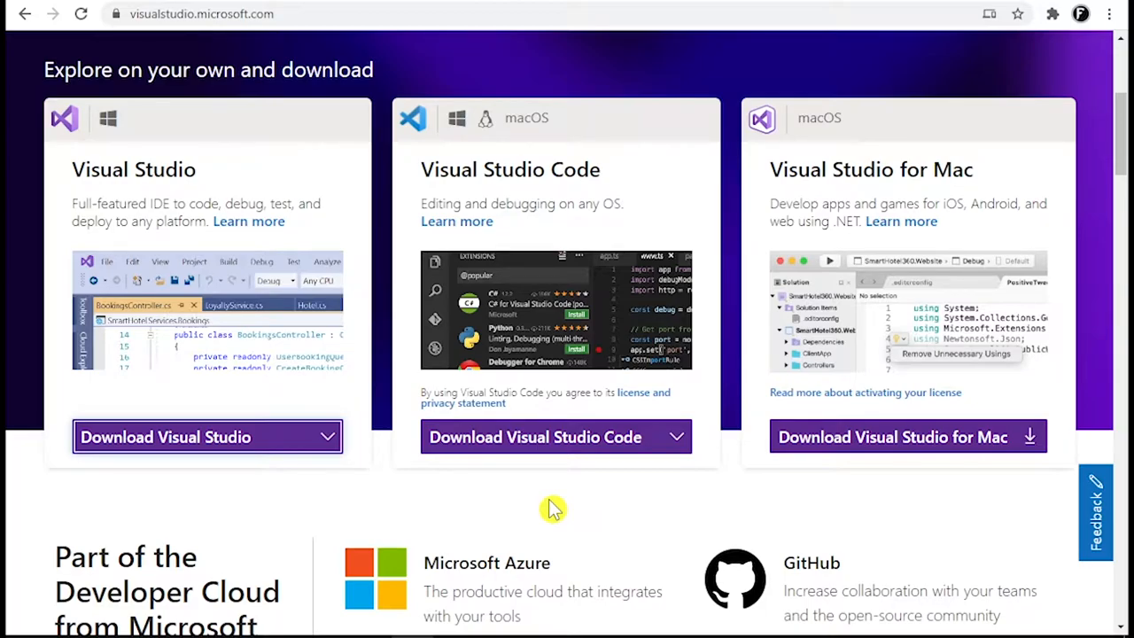
{"action": "mouse_move", "coordinate": [544, 506]}
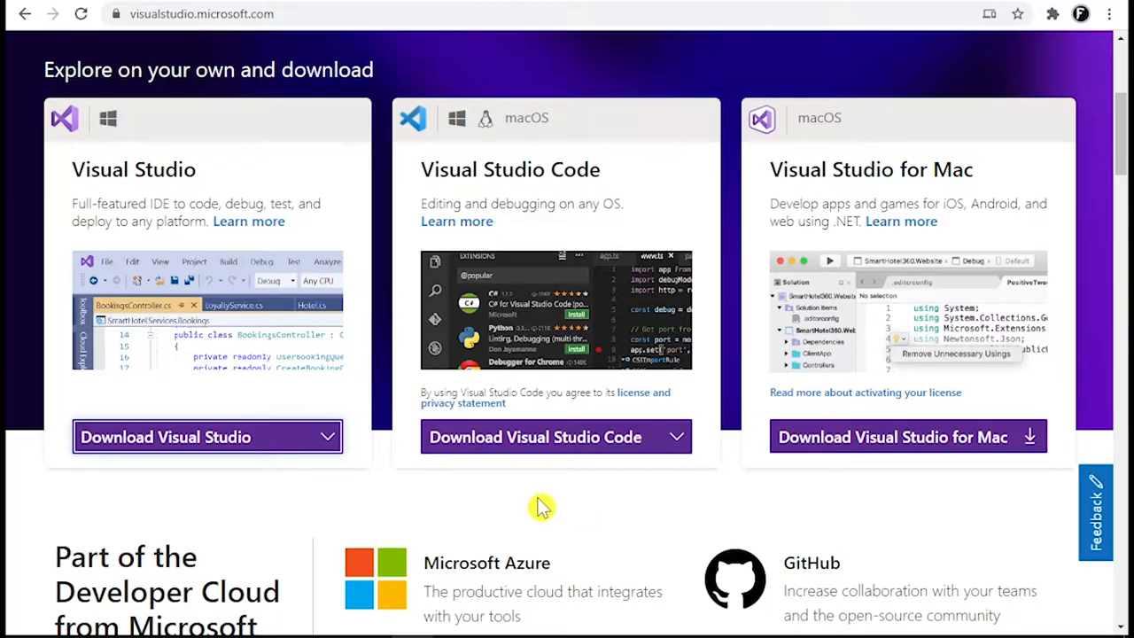
{"action": "mouse_move", "coordinate": [1115, 12]}
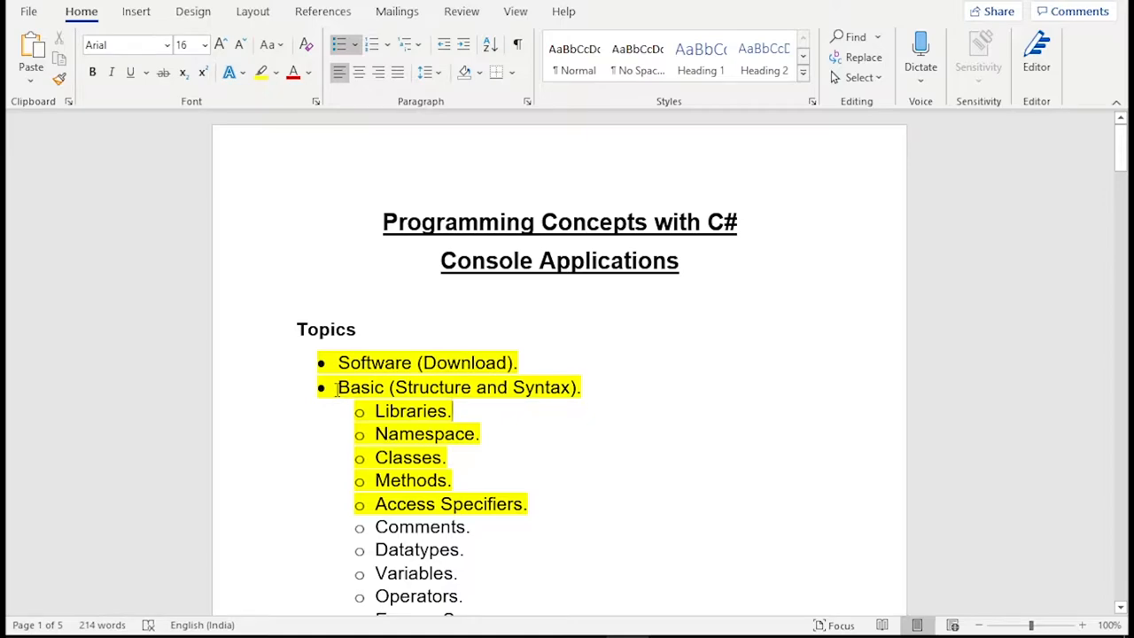
Highlight the Libraries through Access Specifiers subtopics, then expand and collapse this week's recent solutions.
{"action": "double_click", "coordinate": [457, 387]}
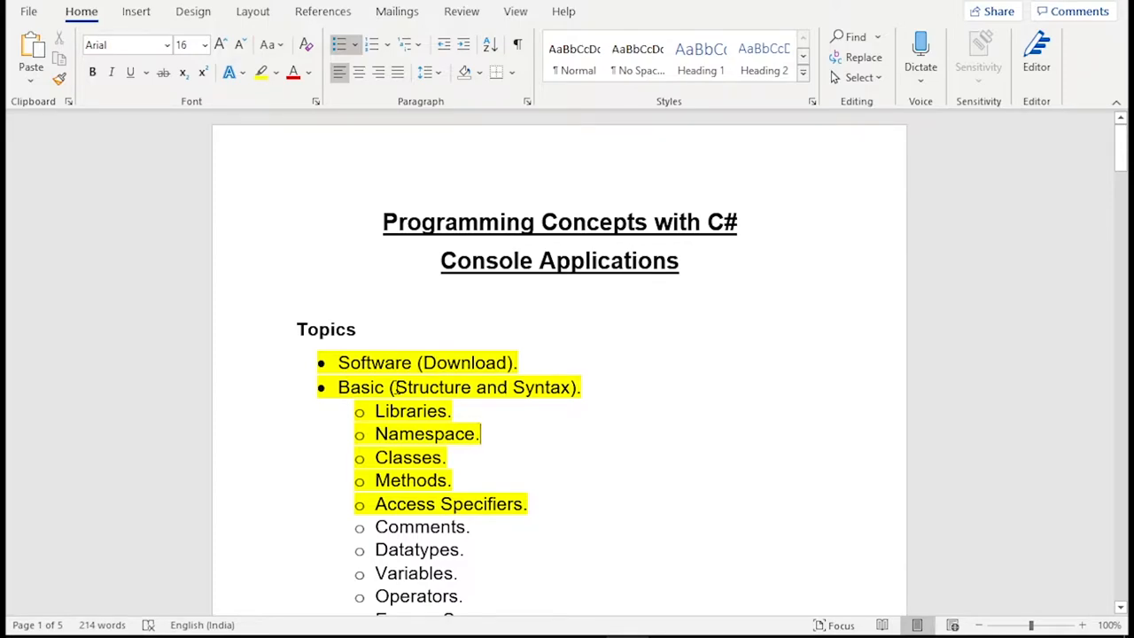
{"action": "double_click", "coordinate": [432, 387]}
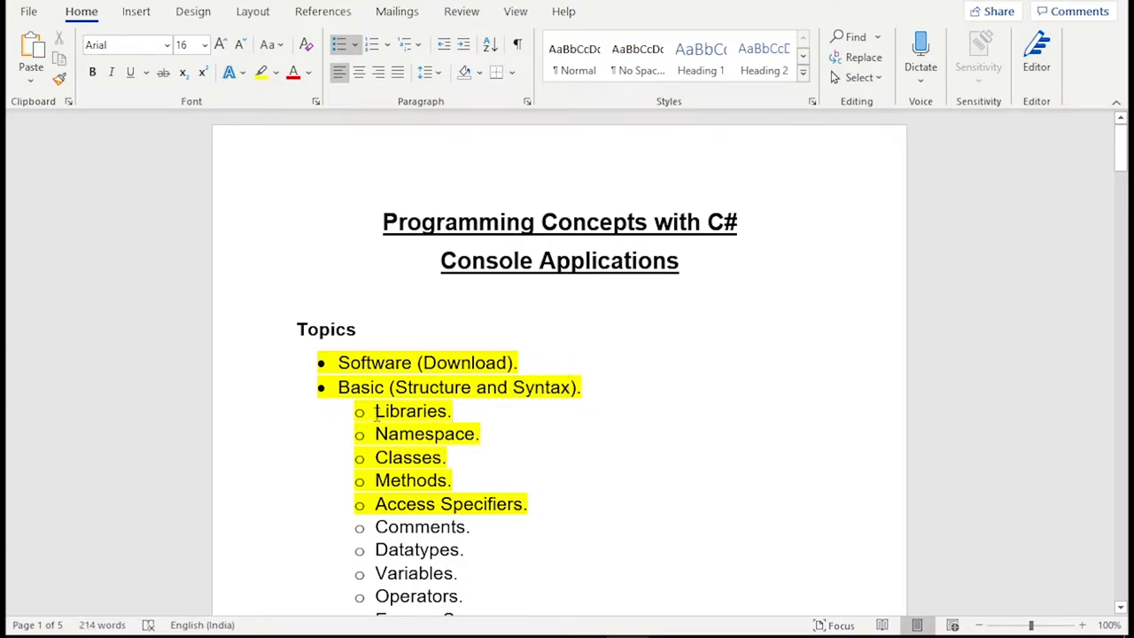
{"action": "double_click", "coordinate": [411, 411]}
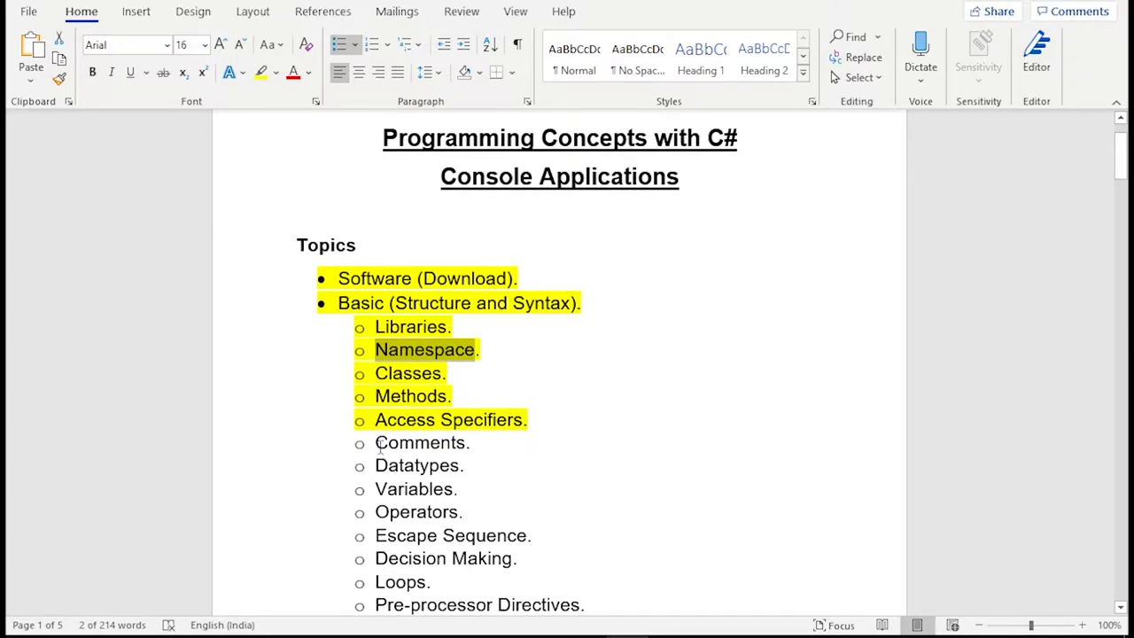
{"action": "double_click", "coordinate": [420, 442]}
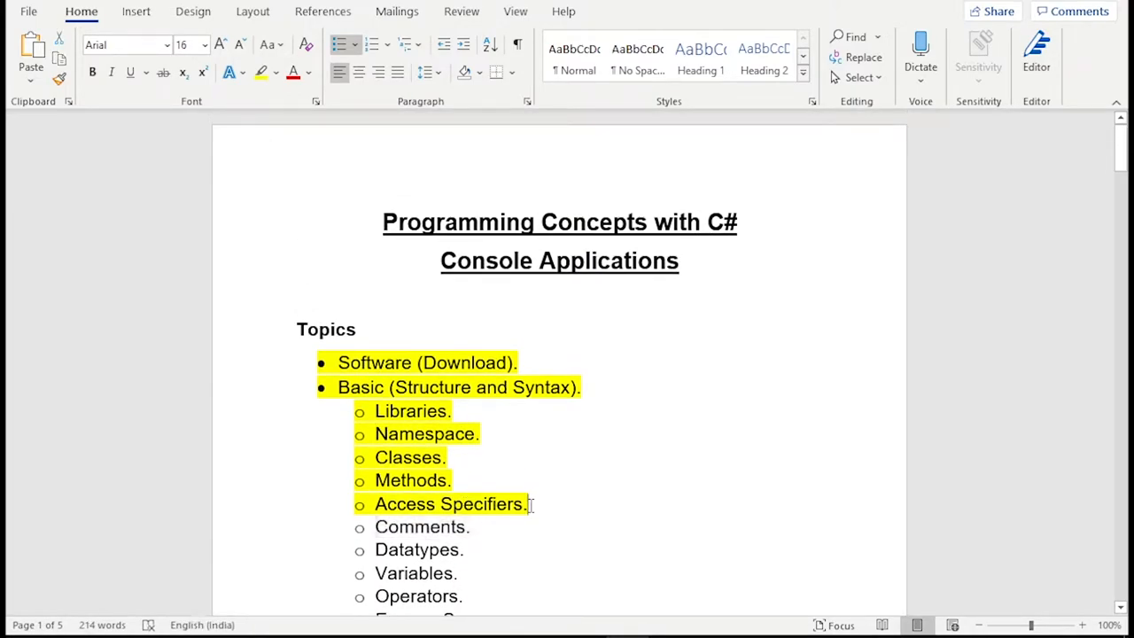
{"action": "left_click_drag", "start_coordinate": [339, 362], "coordinate": [529, 504]}
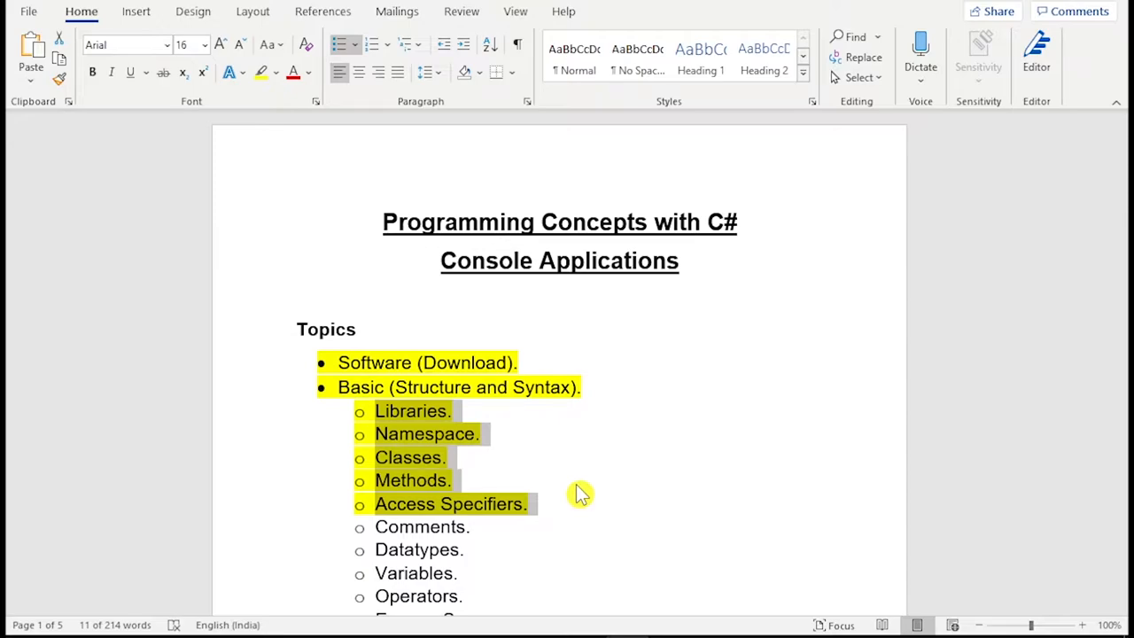
{"action": "left_click", "coordinate": [546, 503]}
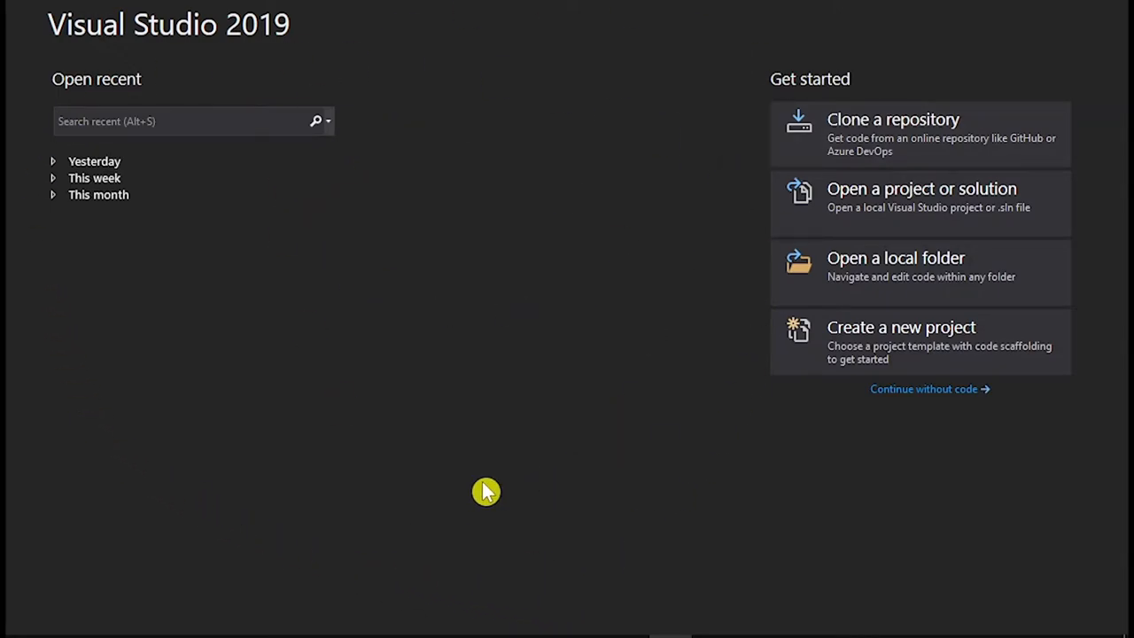
{"action": "mouse_move", "coordinate": [489, 488]}
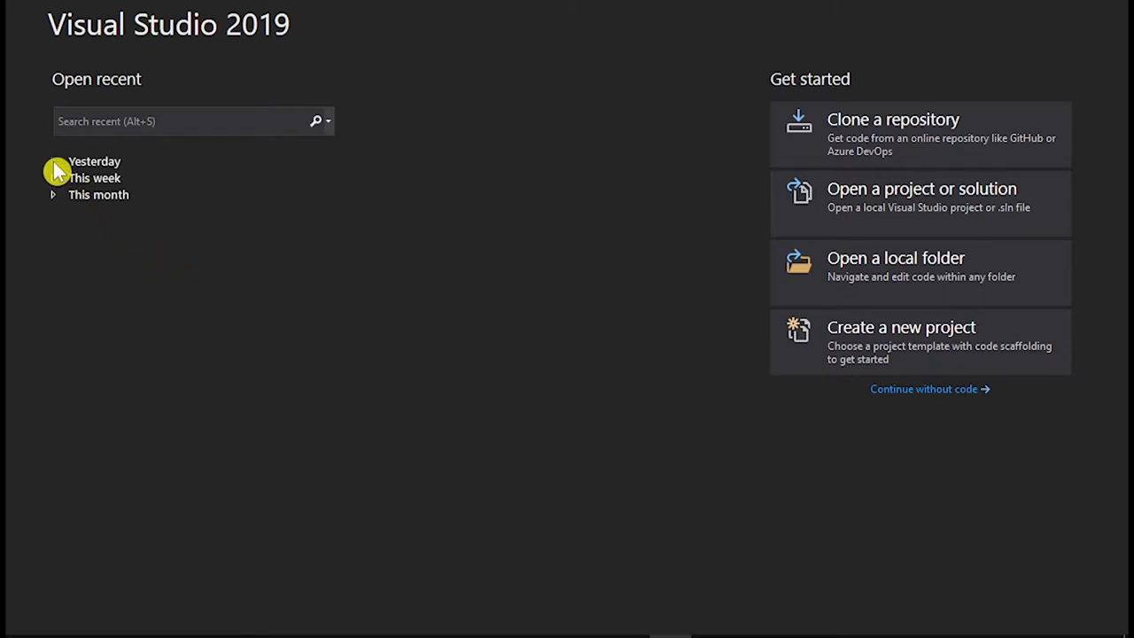
{"action": "left_click", "coordinate": [53, 179]}
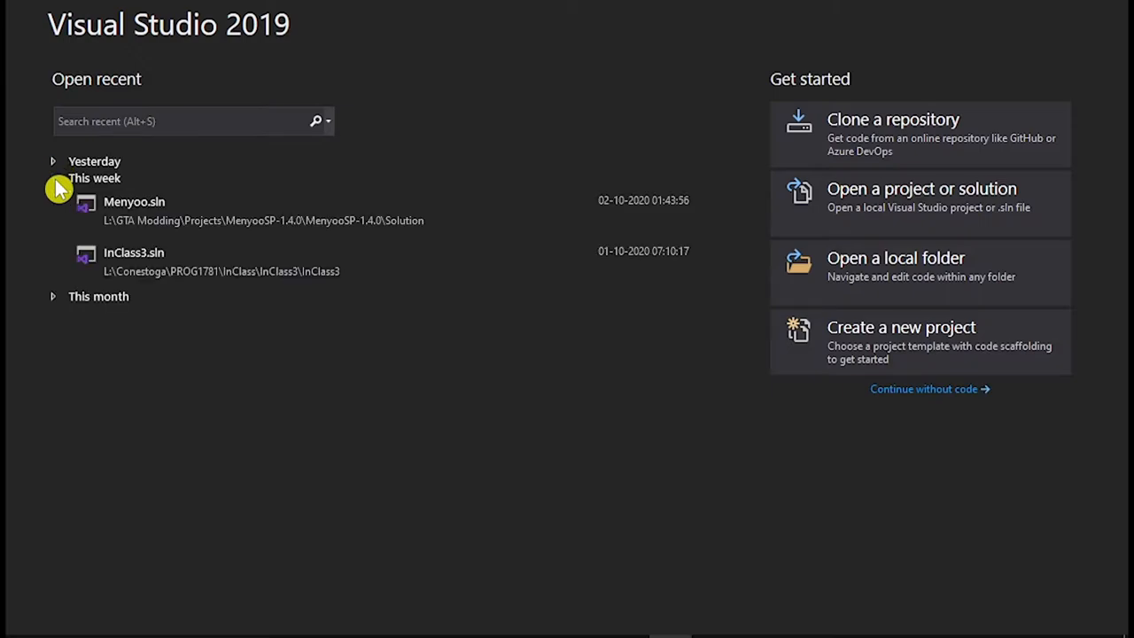
{"action": "left_click", "coordinate": [52, 178]}
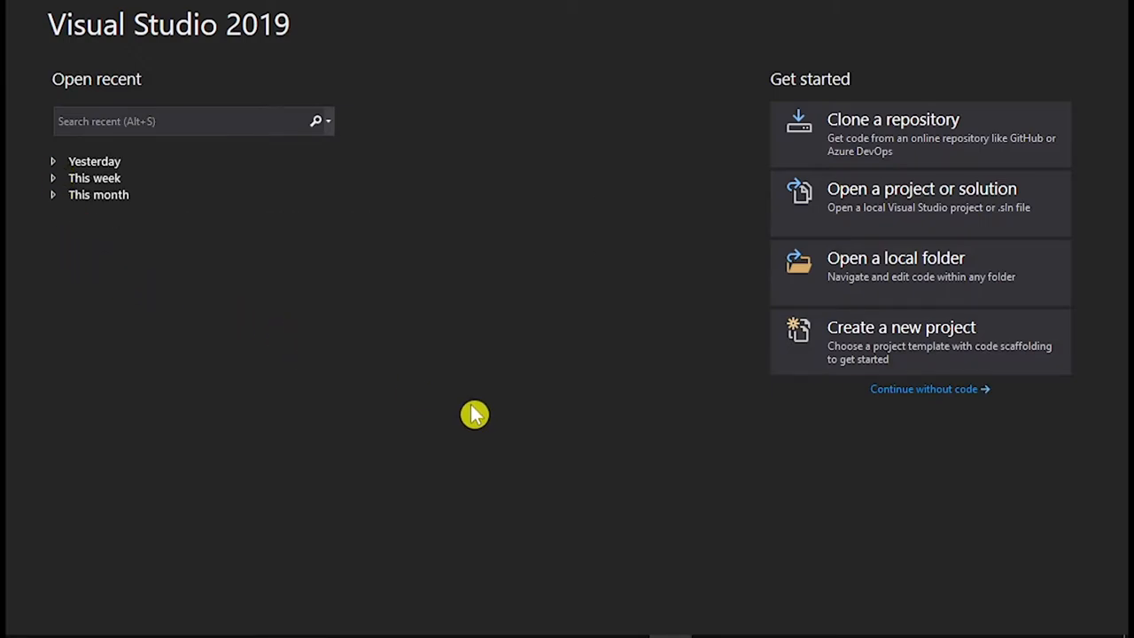
{"action": "mouse_move", "coordinate": [100, 344]}
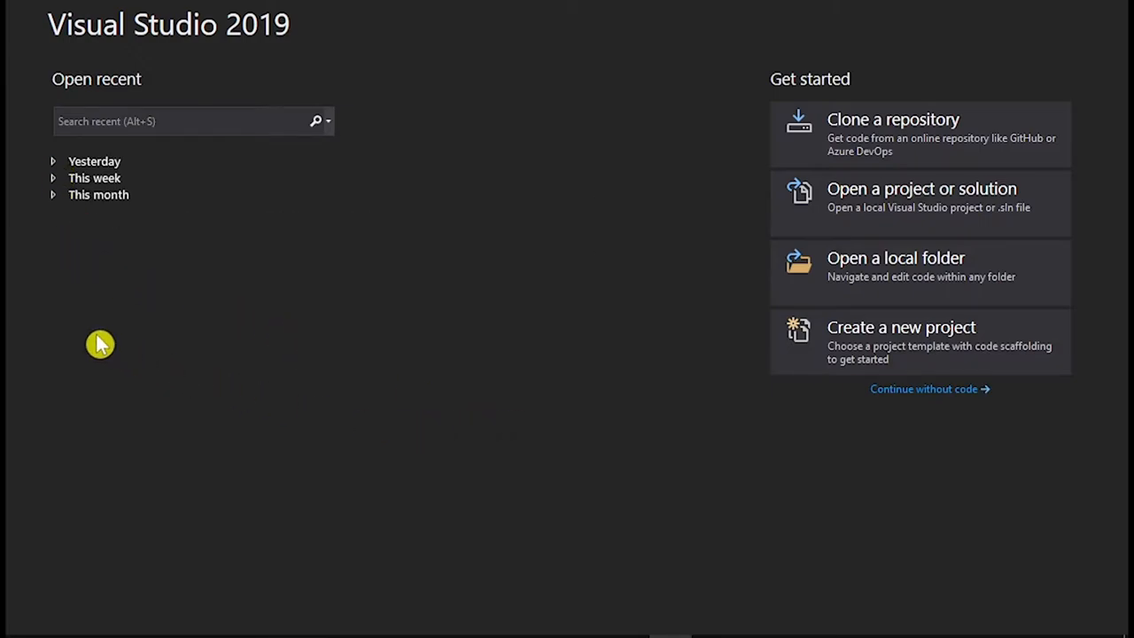
{"action": "mouse_move", "coordinate": [206, 238]}
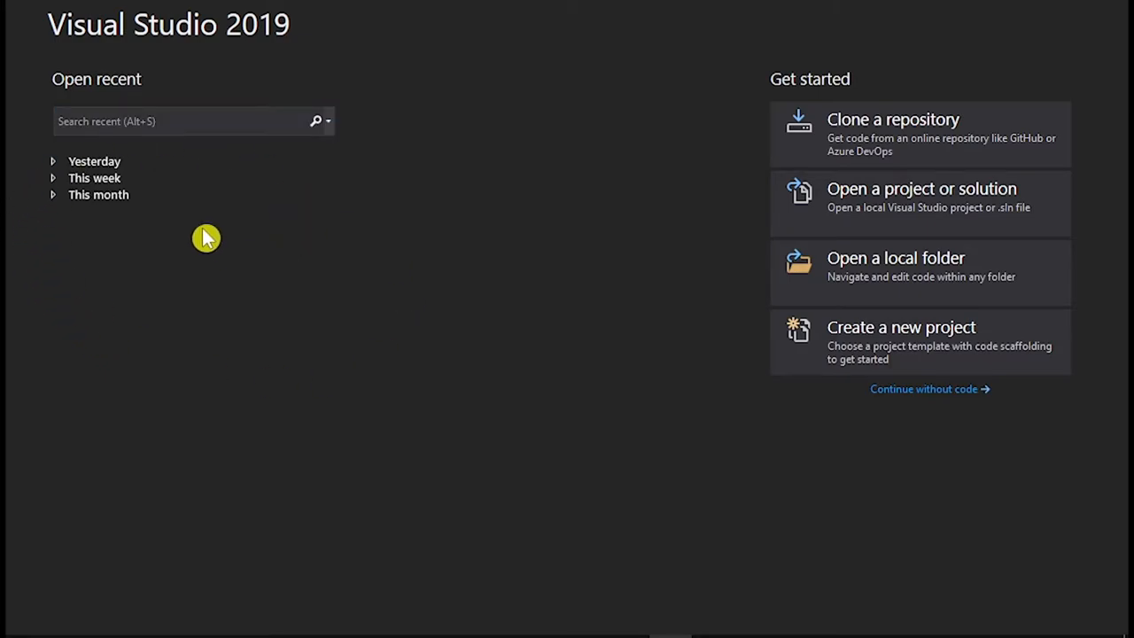
{"action": "mouse_move", "coordinate": [919, 422]}
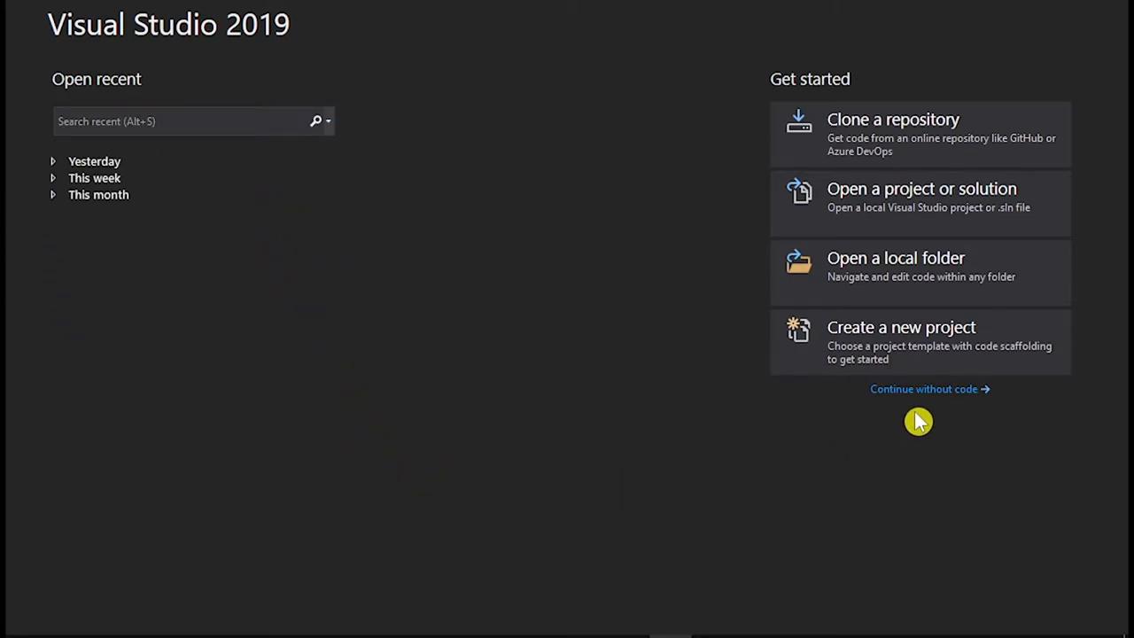
{"action": "mouse_move", "coordinate": [833, 344]}
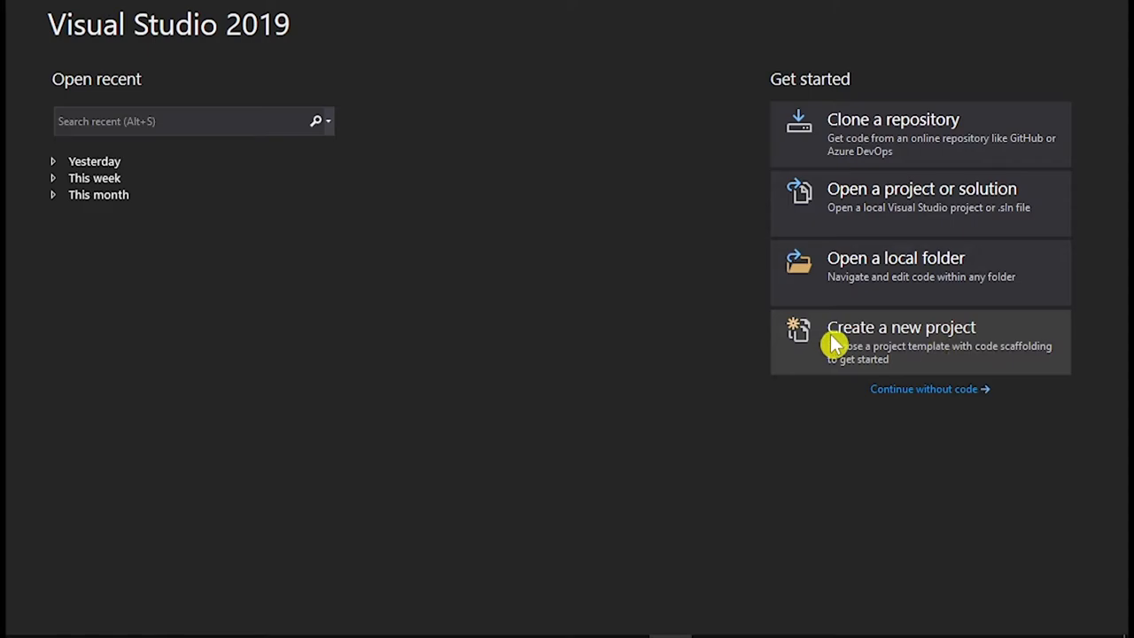
{"action": "mouse_move", "coordinate": [925, 353]}
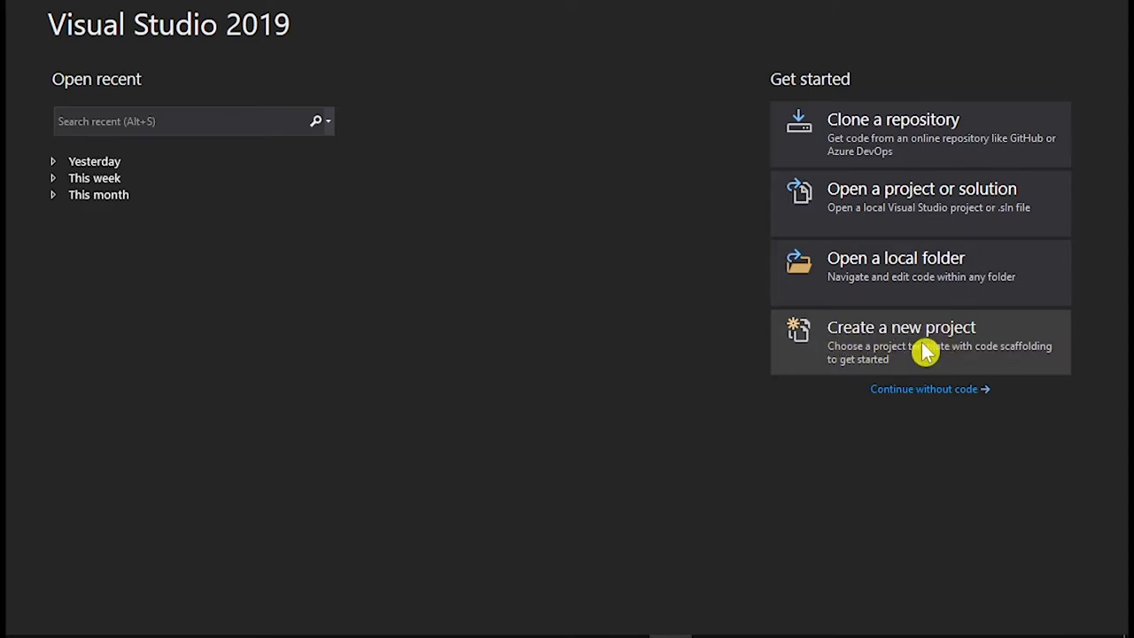
Start a new project and filter templates to C# after briefly showing all languages.
{"action": "left_click", "coordinate": [901, 341]}
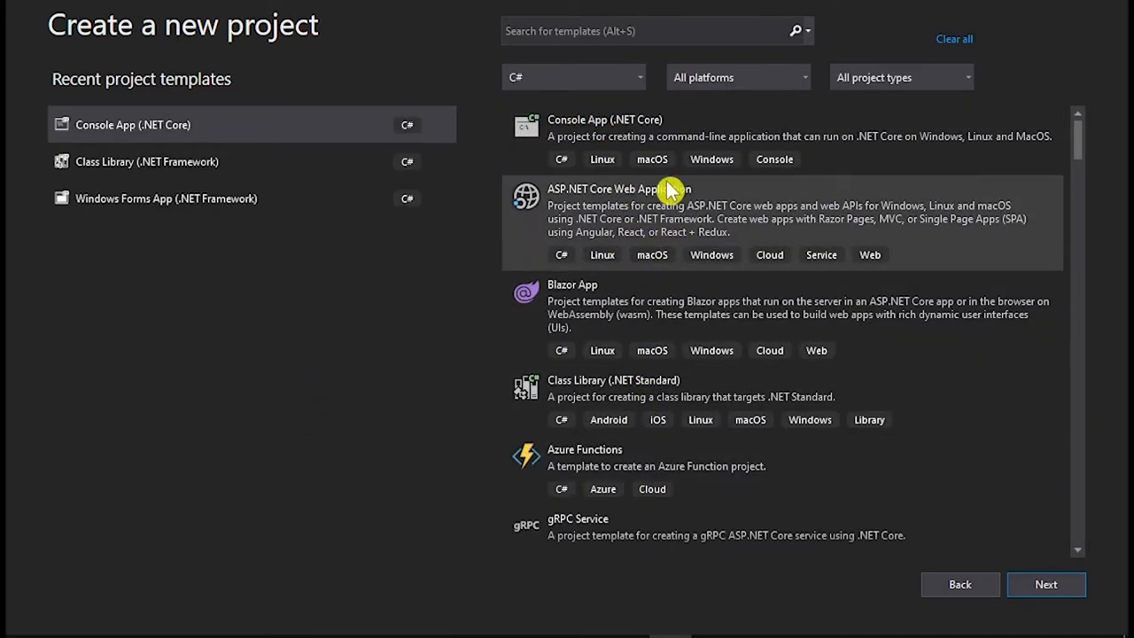
{"action": "mouse_move", "coordinate": [671, 532]}
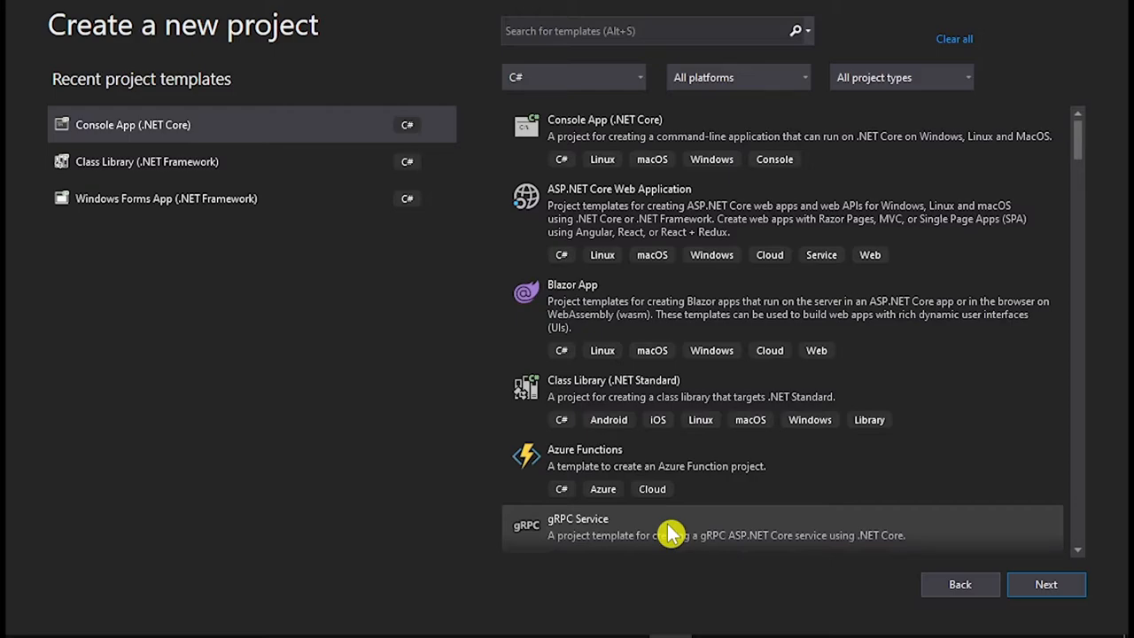
{"action": "left_click", "coordinate": [572, 77]}
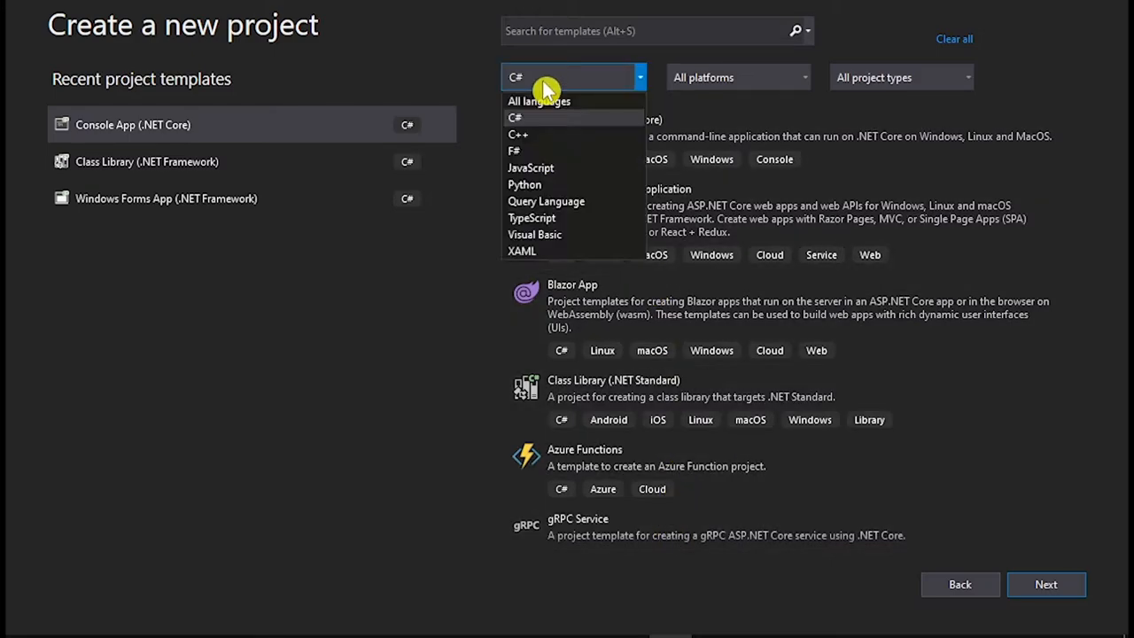
{"action": "mouse_move", "coordinate": [571, 124]}
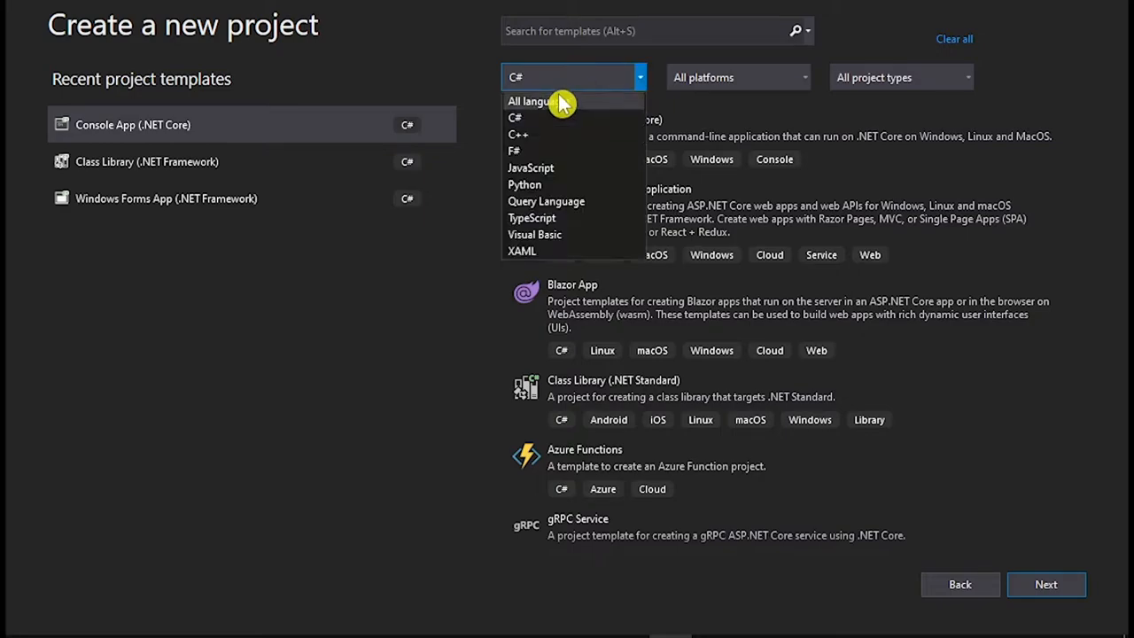
{"action": "left_click", "coordinate": [538, 101]}
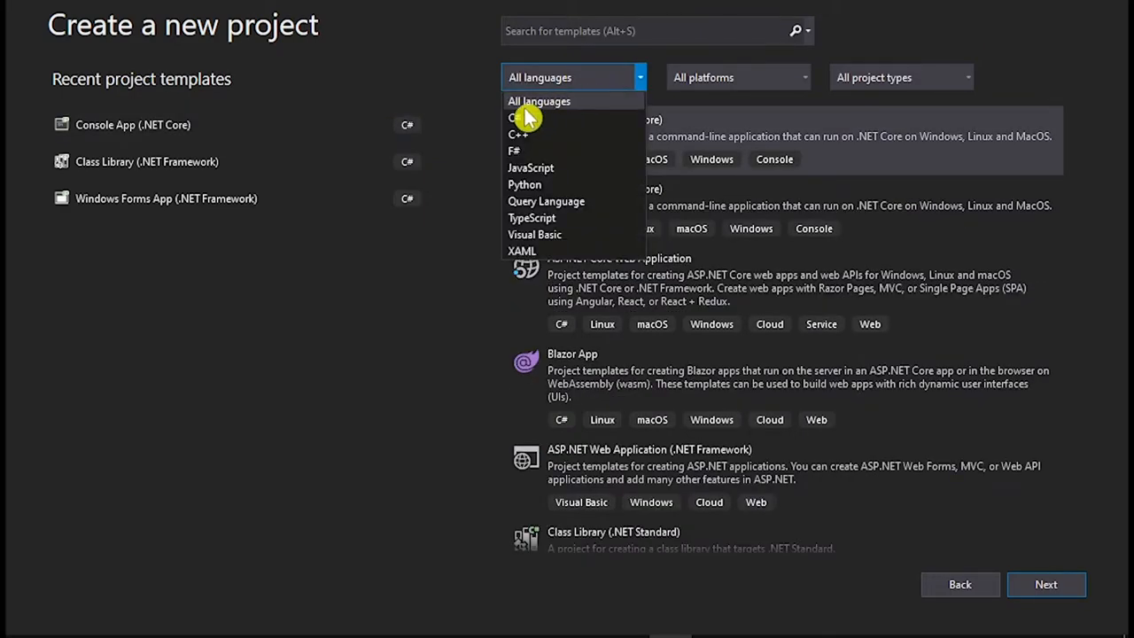
{"action": "left_click", "coordinate": [517, 118]}
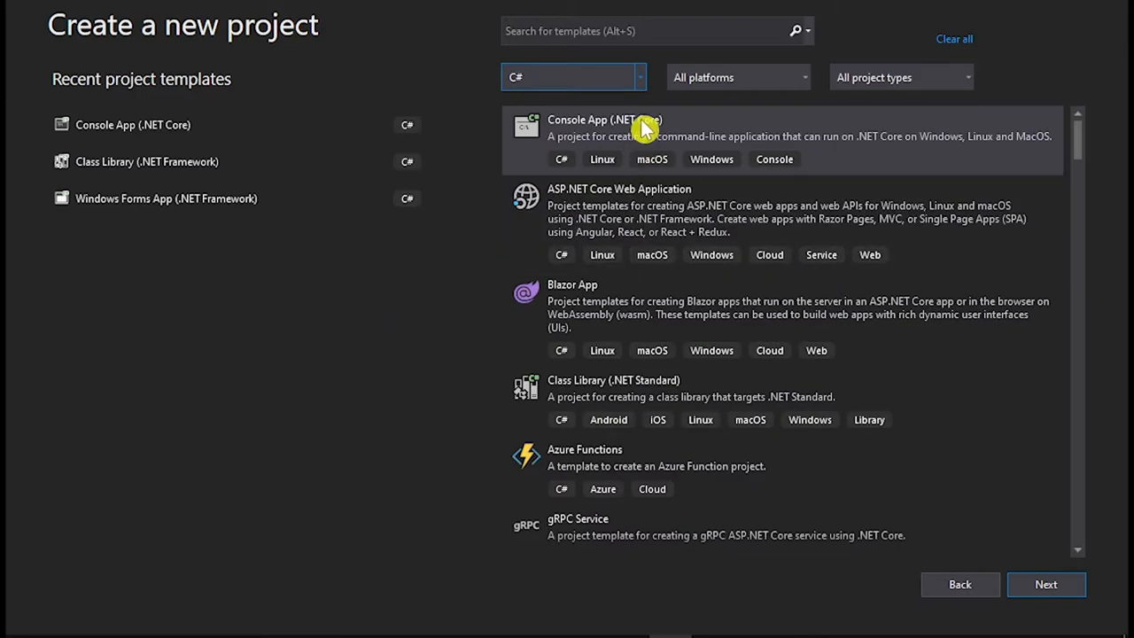
{"action": "scroll", "scroll_direction": "down", "scroll_amount": 3}
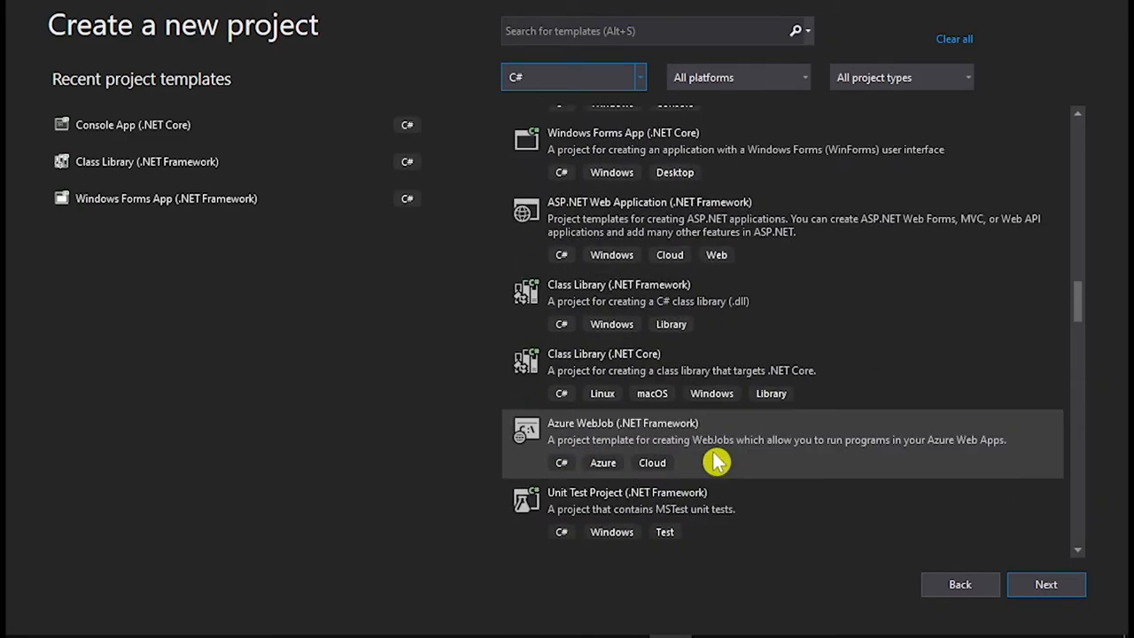
{"action": "scroll", "scroll_direction": "down", "scroll_amount": 3}
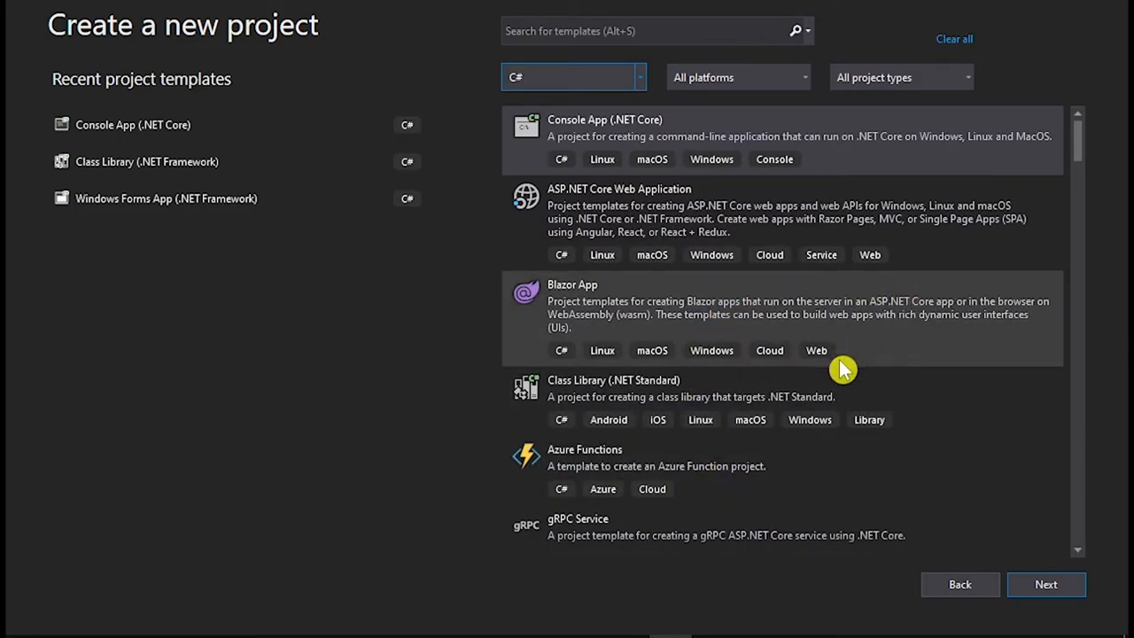
{"action": "mouse_move", "coordinate": [998, 253]}
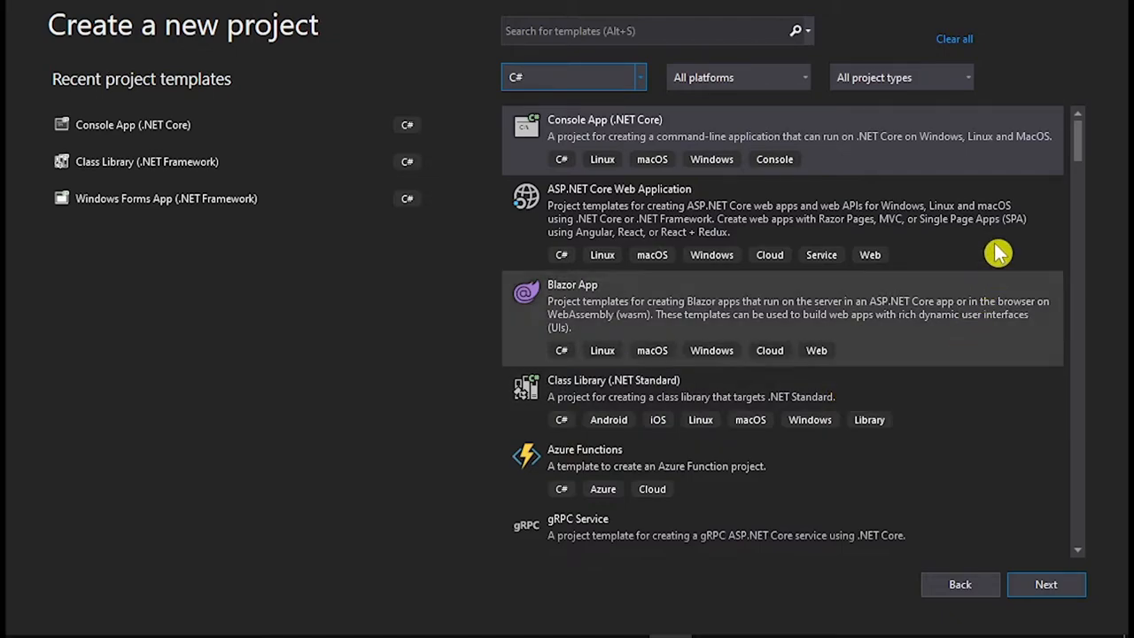
Pick the Console App (.NET Core) template.
{"action": "left_click", "coordinate": [798, 137]}
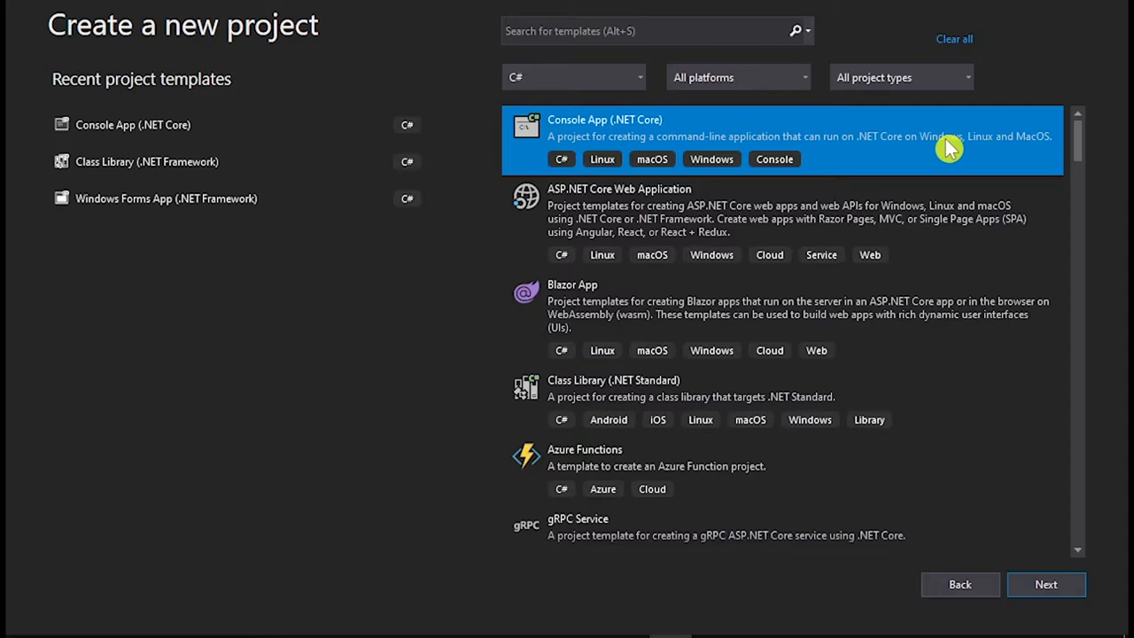
{"action": "mouse_move", "coordinate": [570, 137]}
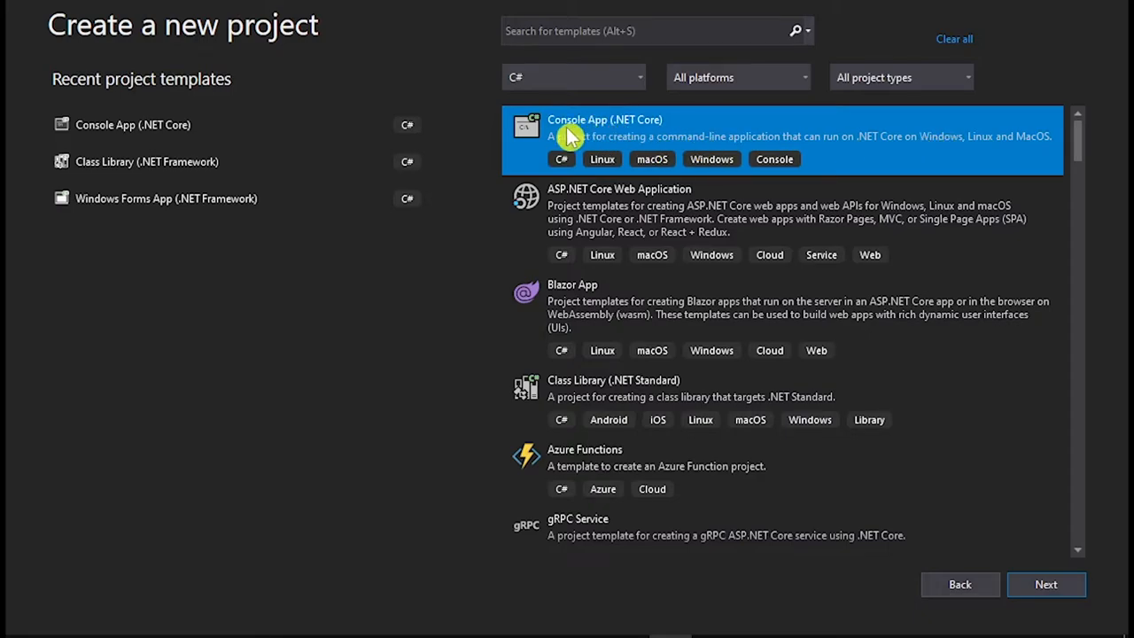
{"action": "mouse_move", "coordinate": [594, 139]}
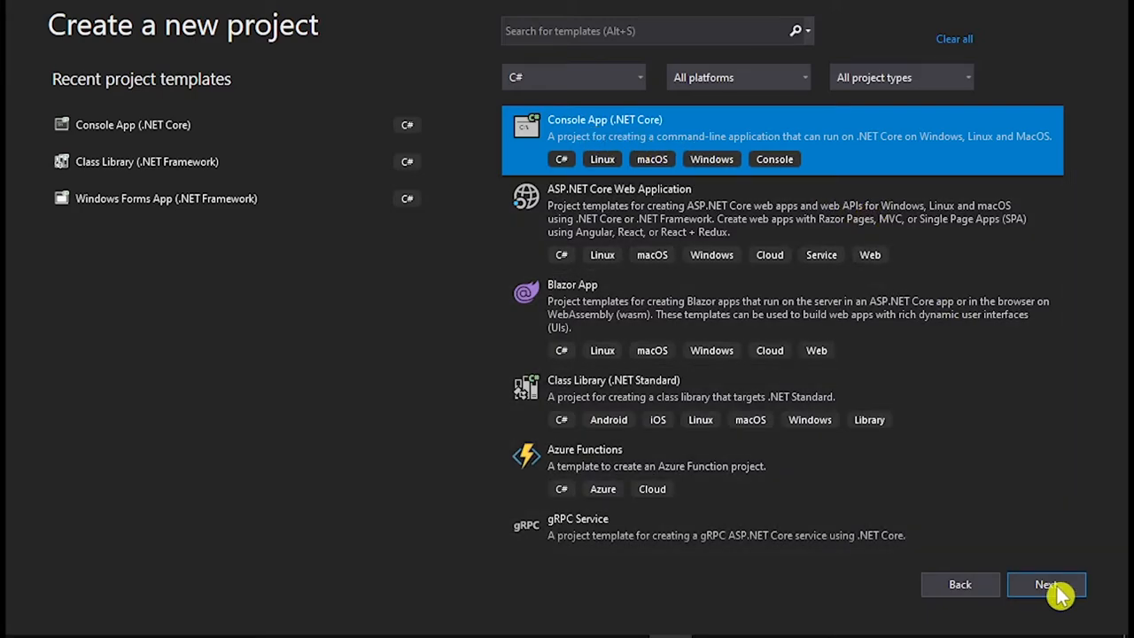
Go to the Configure your new project page and enter Test1 as project name.
{"action": "left_click", "coordinate": [1045, 584]}
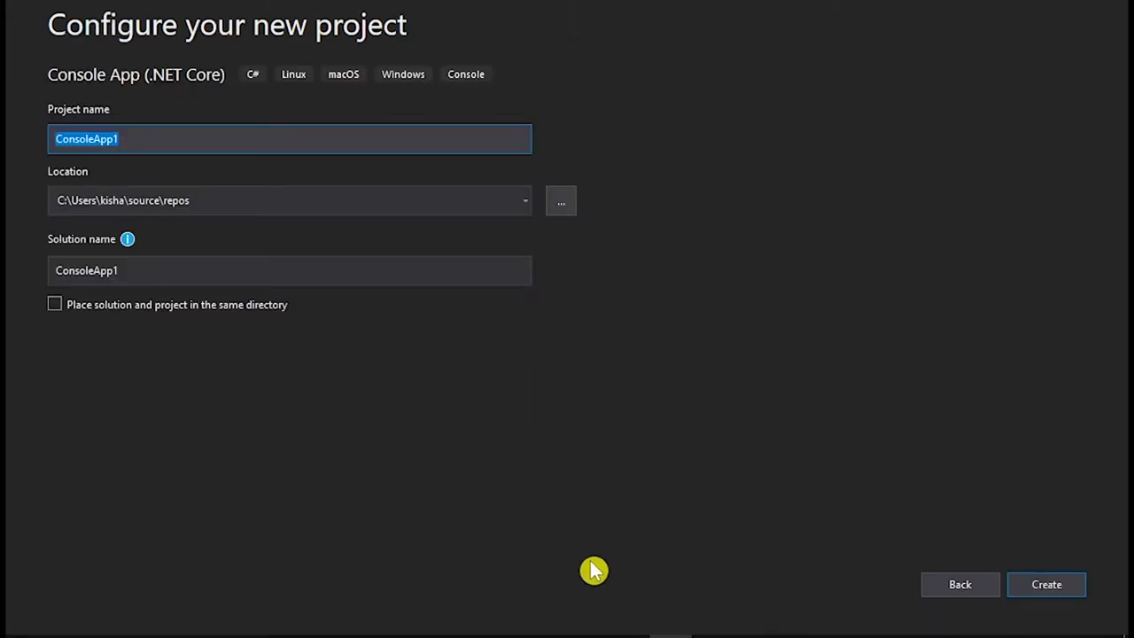
{"action": "left_click", "coordinate": [148, 139]}
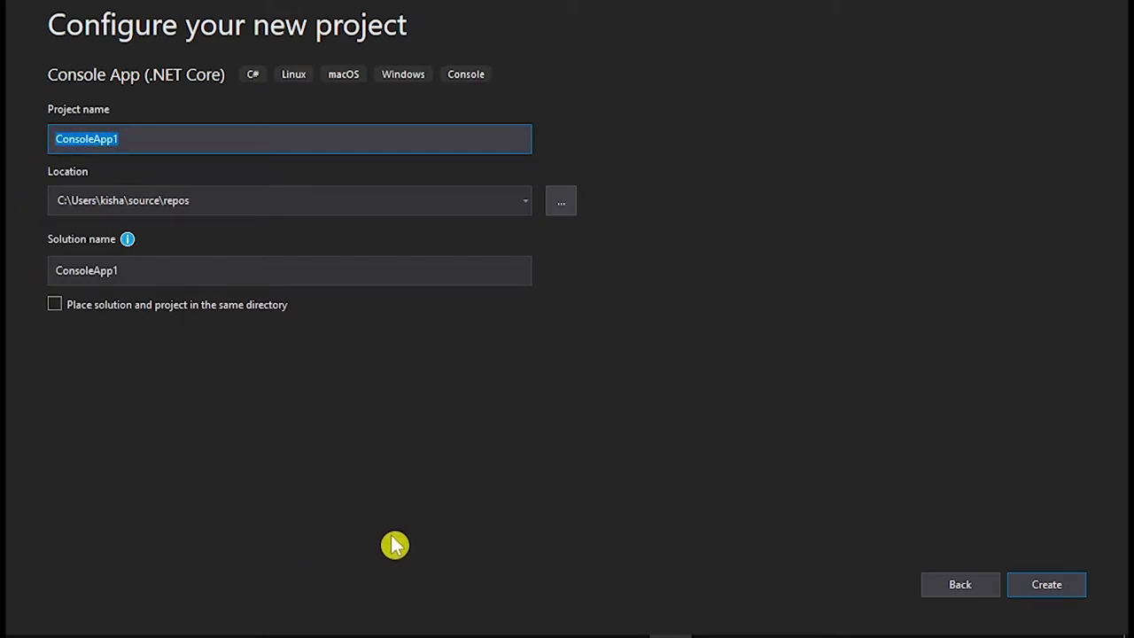
{"action": "mouse_move", "coordinate": [177, 160]}
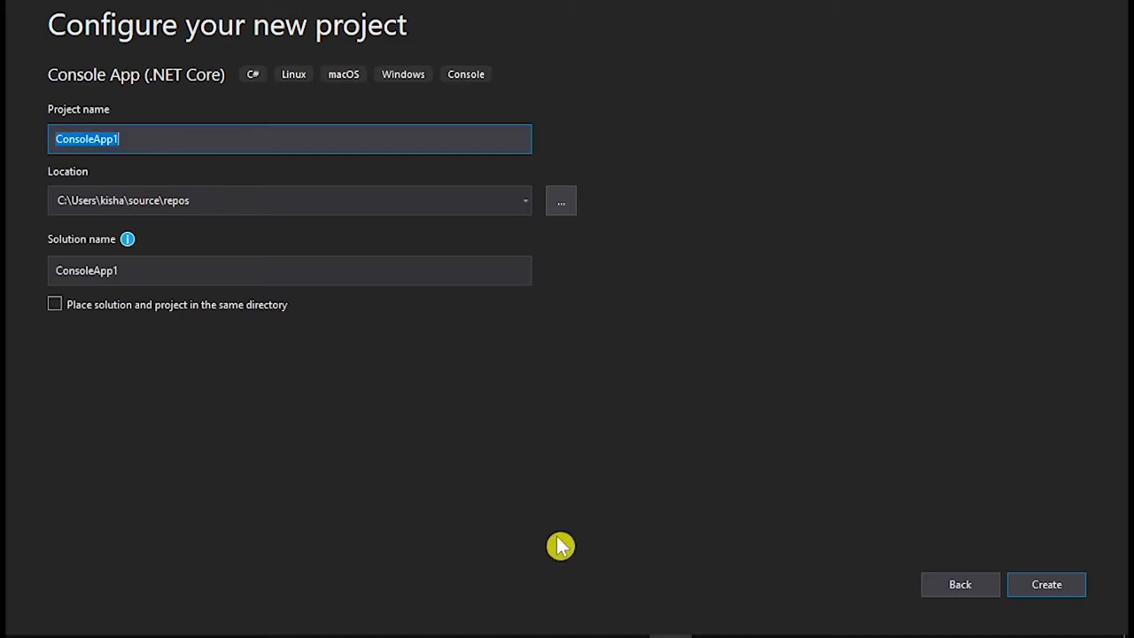
{"action": "mouse_move", "coordinate": [535, 479]}
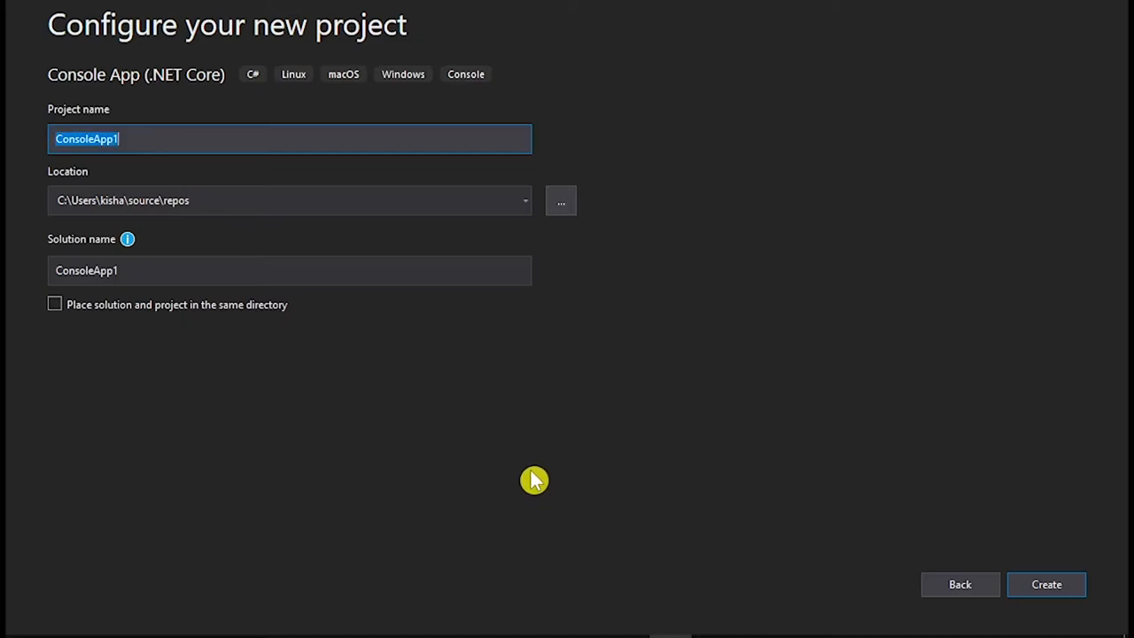
{"action": "type", "text": "Test1"}
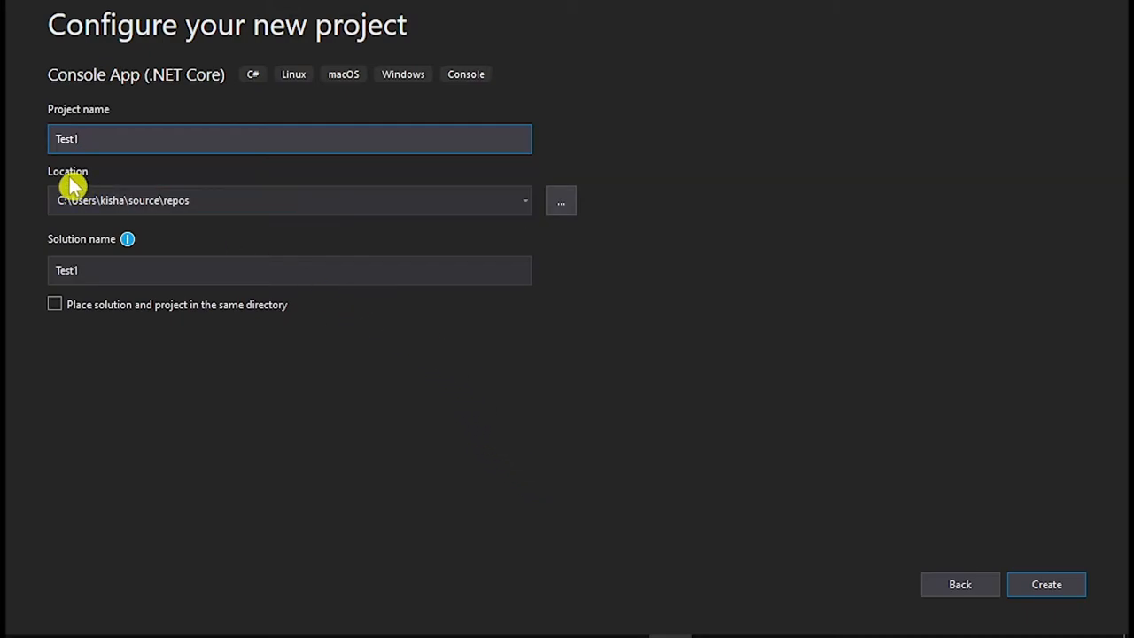
{"action": "left_click", "coordinate": [561, 200]}
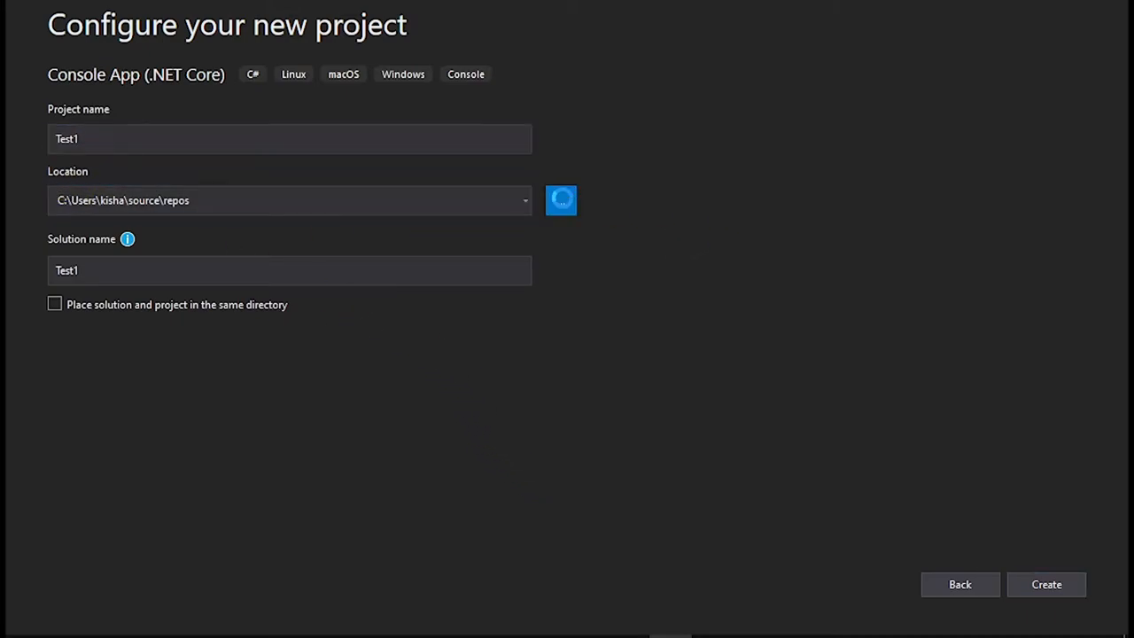
{"action": "left_click", "coordinate": [560, 200]}
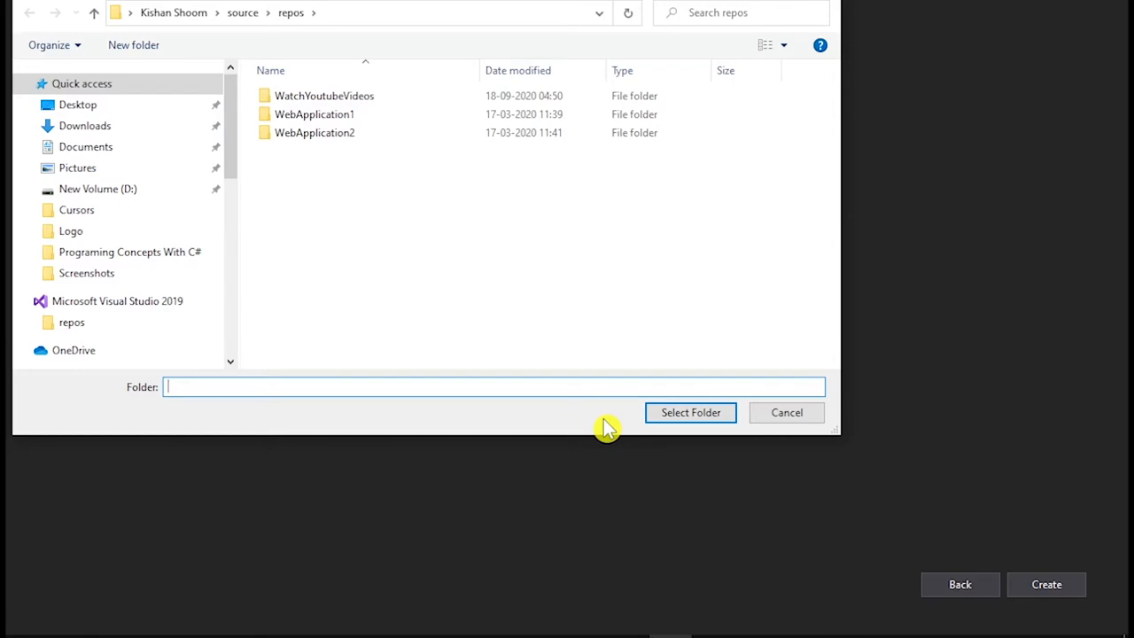
{"action": "mouse_move", "coordinate": [505, 272]}
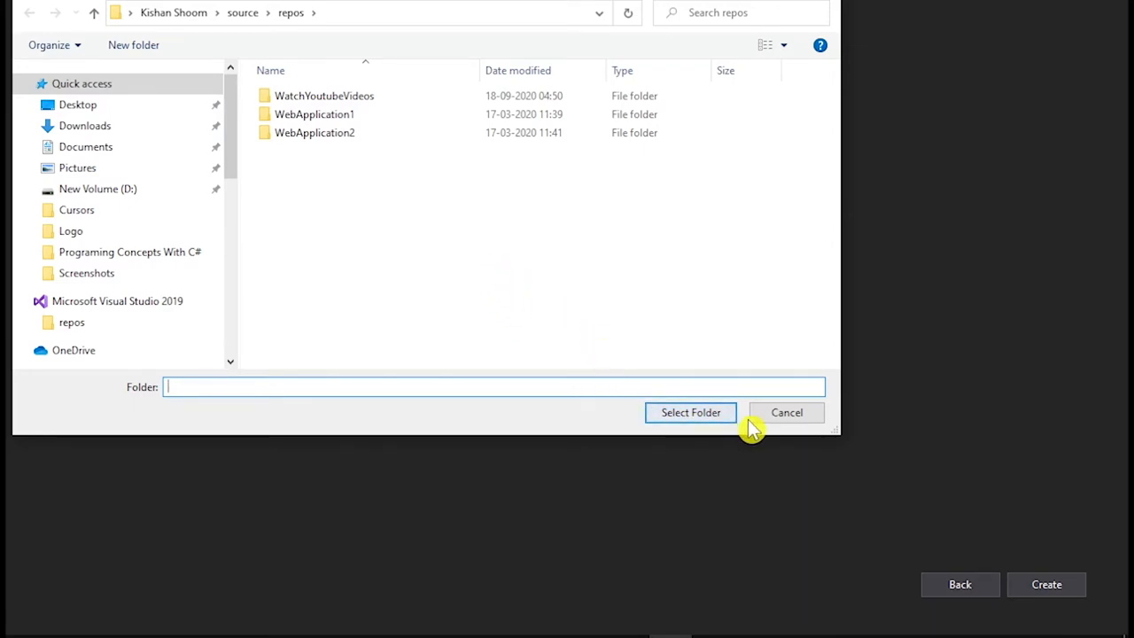
{"action": "left_click", "coordinate": [786, 412]}
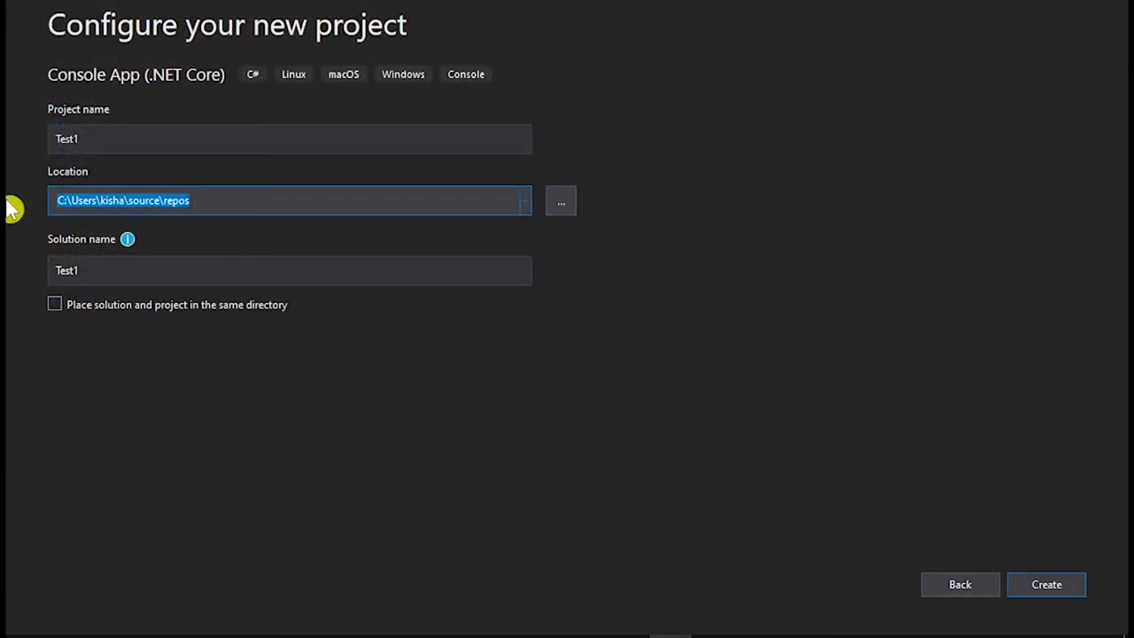
{"action": "mouse_move", "coordinate": [301, 363]}
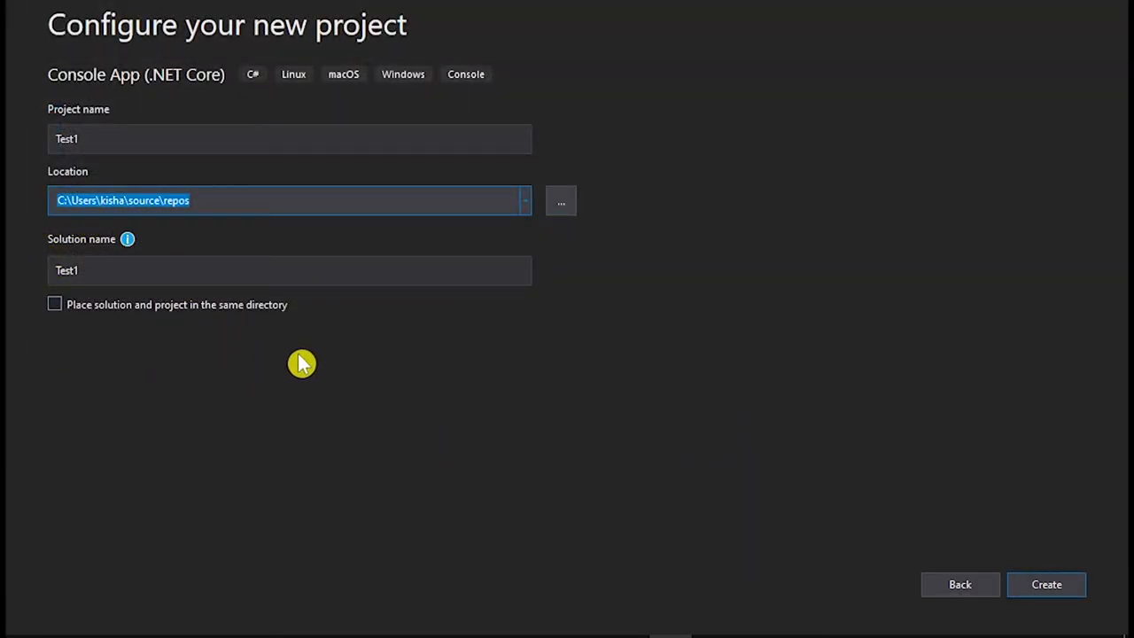
Keep Test1 as the solution name and default location, and create the project.
{"action": "left_click", "coordinate": [290, 271]}
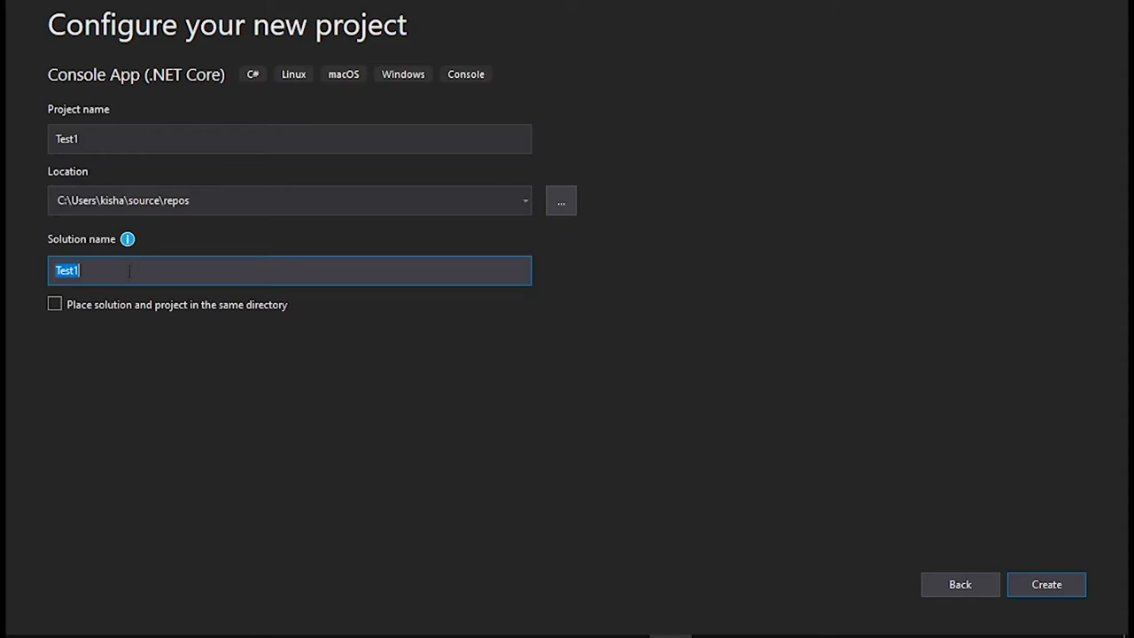
{"action": "mouse_move", "coordinate": [135, 256]}
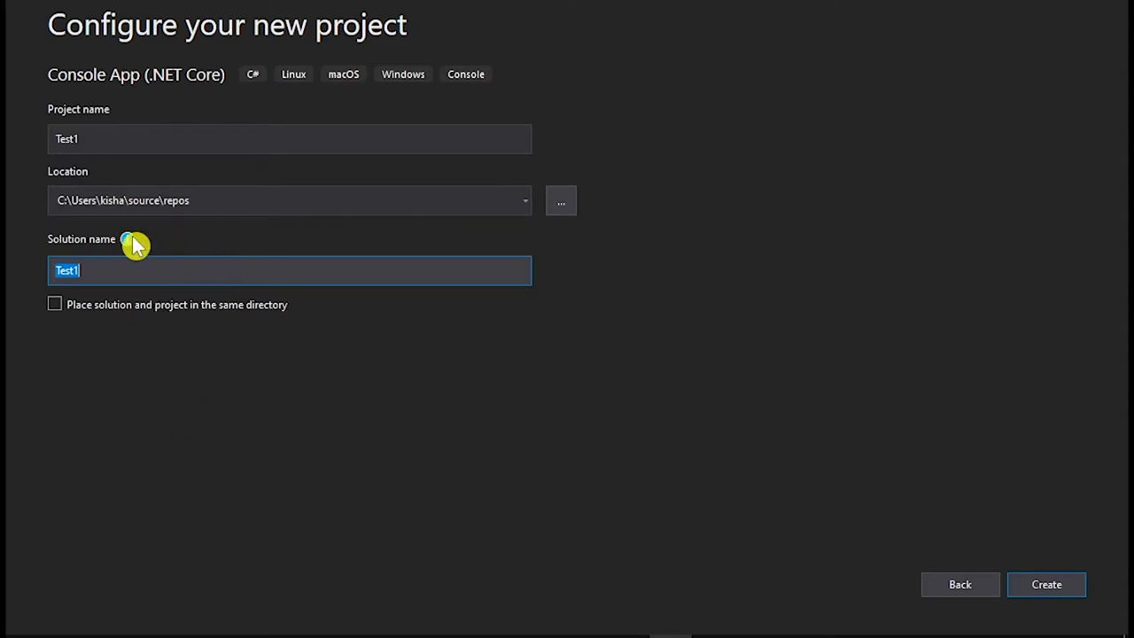
{"action": "mouse_move", "coordinate": [132, 247]}
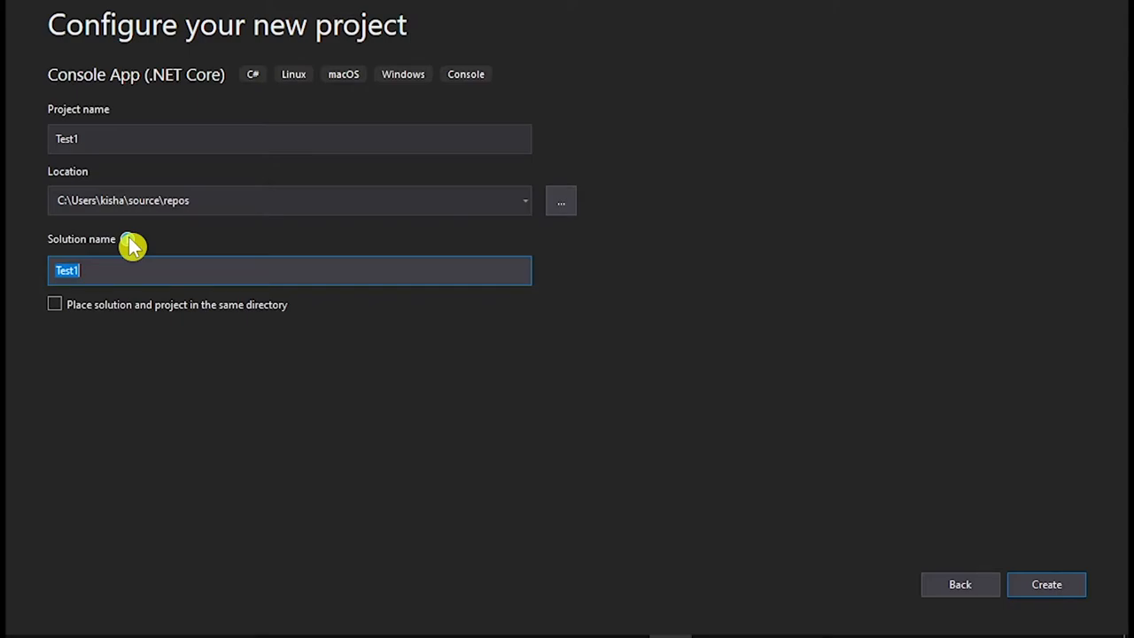
{"action": "mouse_move", "coordinate": [131, 246]}
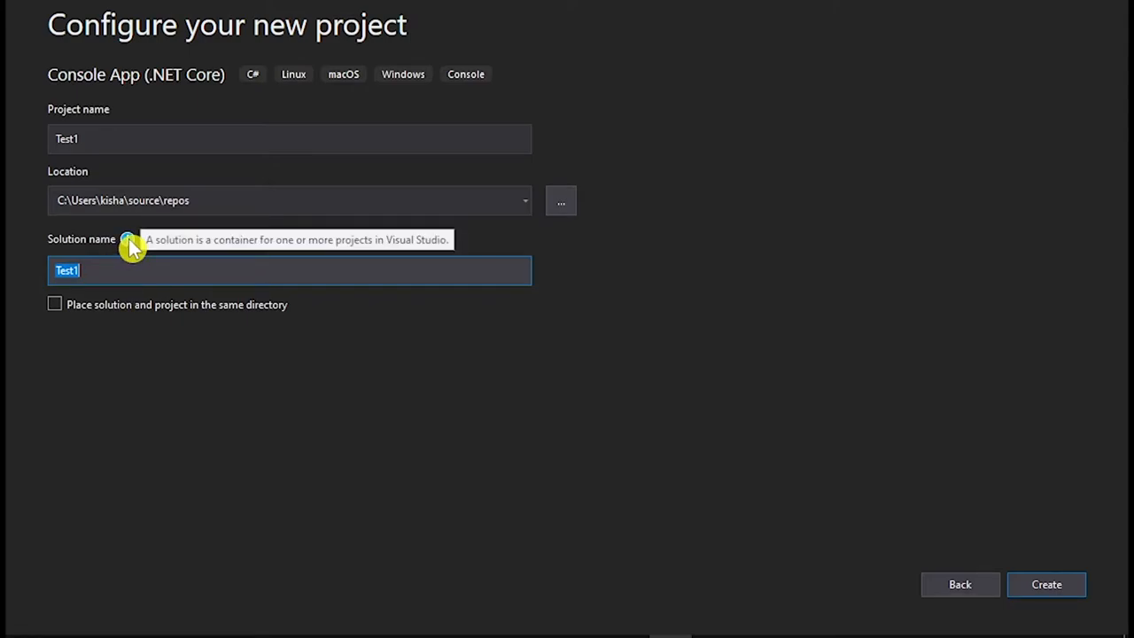
{"action": "mouse_move", "coordinate": [197, 424]}
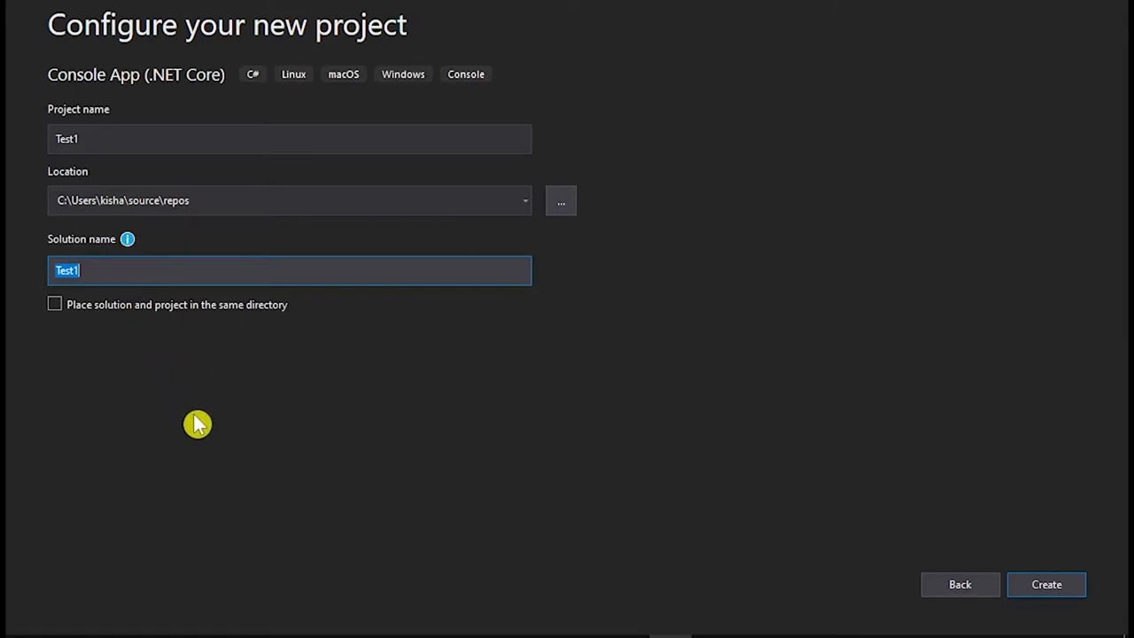
{"action": "mouse_move", "coordinate": [110, 341]}
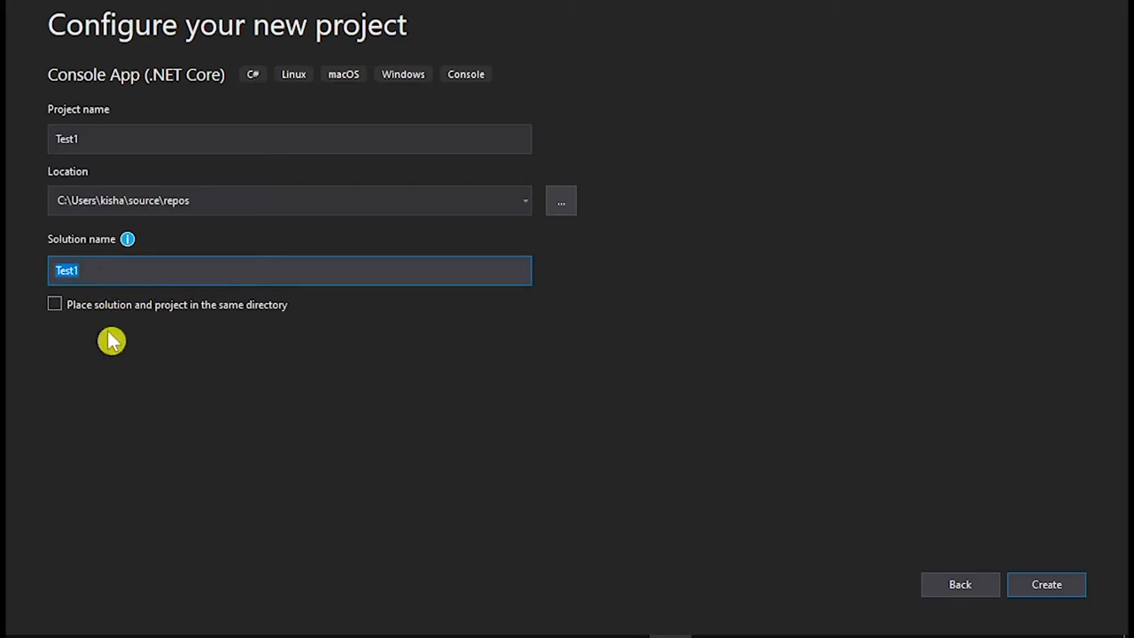
{"action": "mouse_move", "coordinate": [960, 583]}
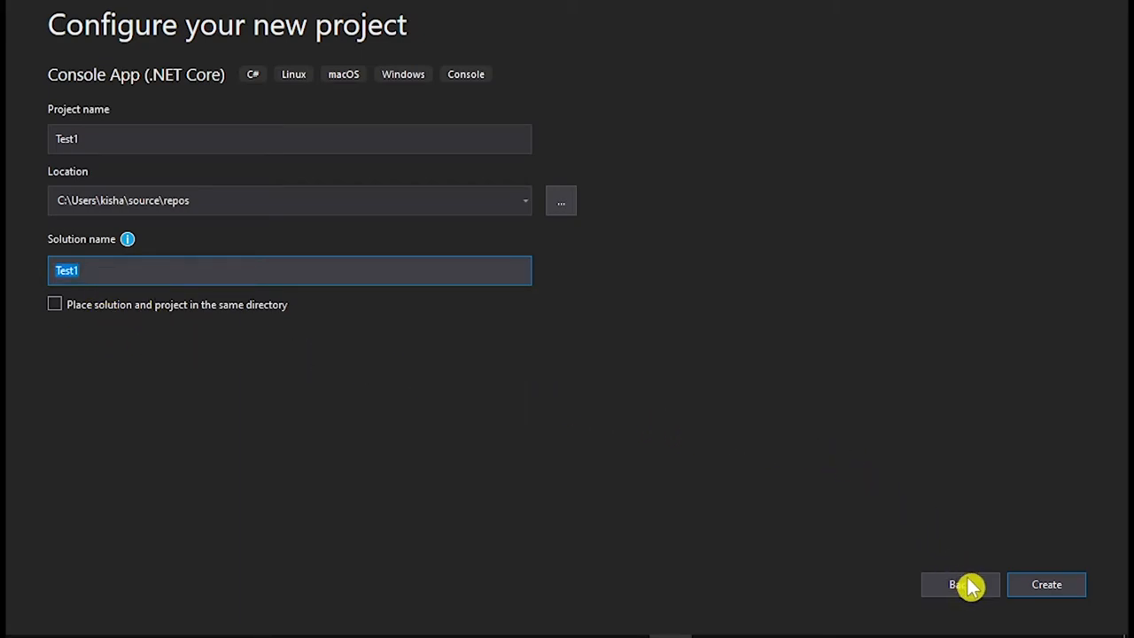
{"action": "mouse_move", "coordinate": [261, 536]}
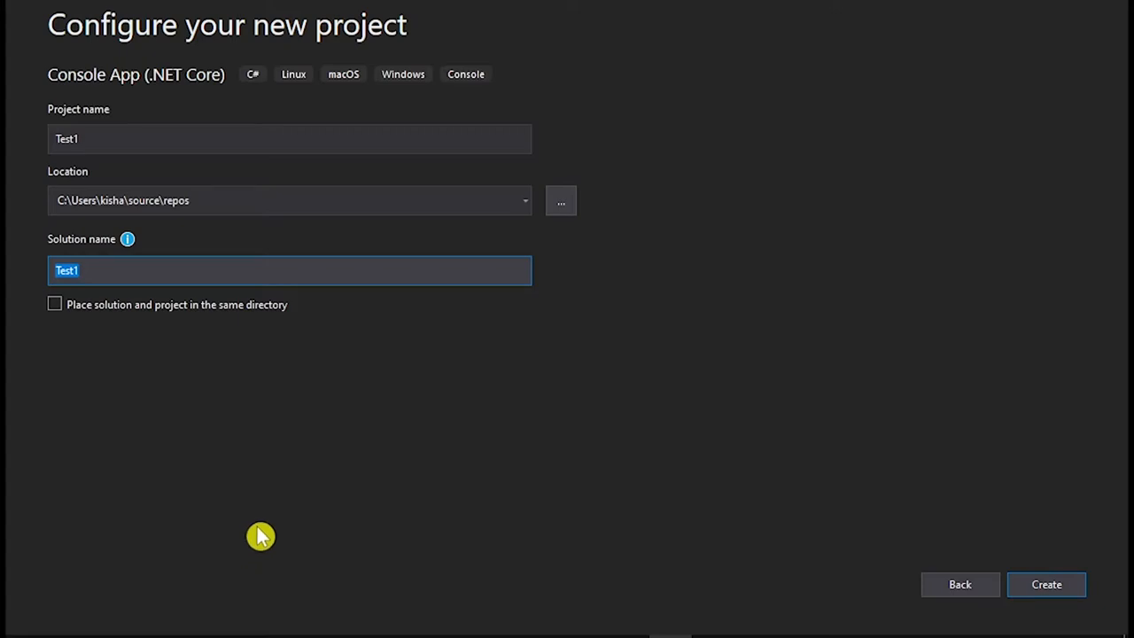
{"action": "left_click", "coordinate": [292, 200]}
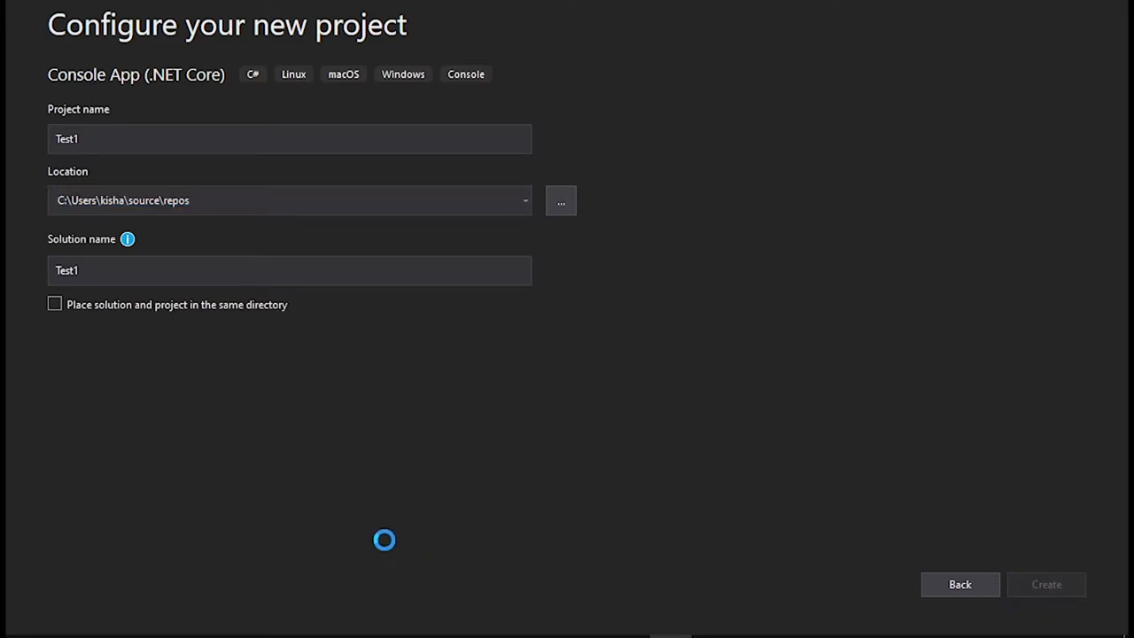
Delete the empty last line of Program.cs, select and deselect the code, then save.
{"action": "left_click", "coordinate": [1045, 584]}
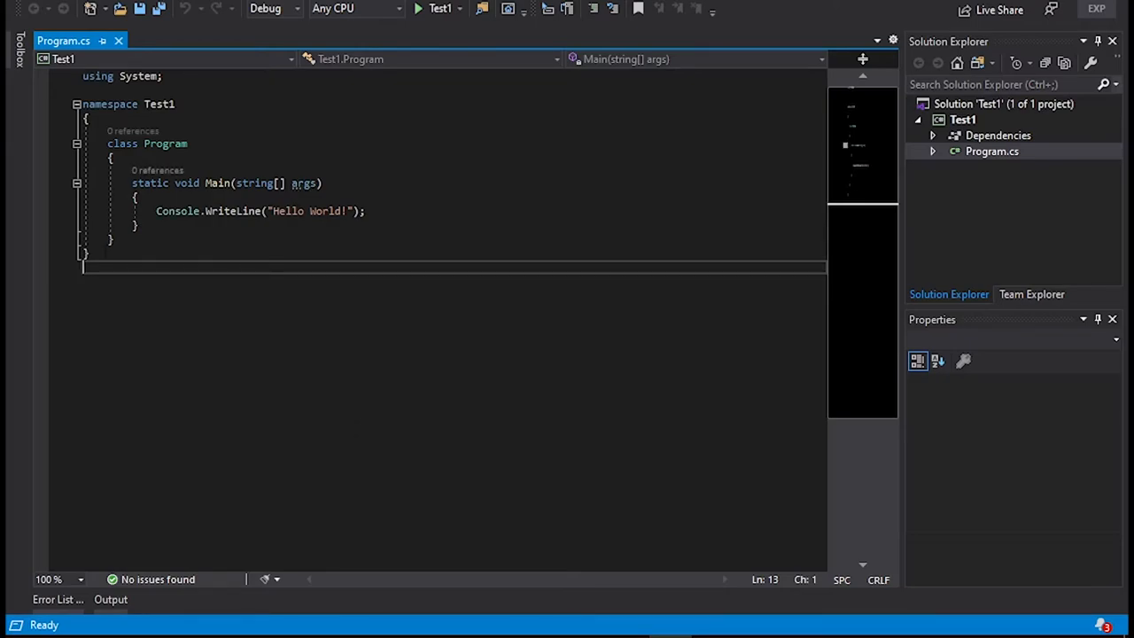
{"action": "key", "text": "Backspace"}
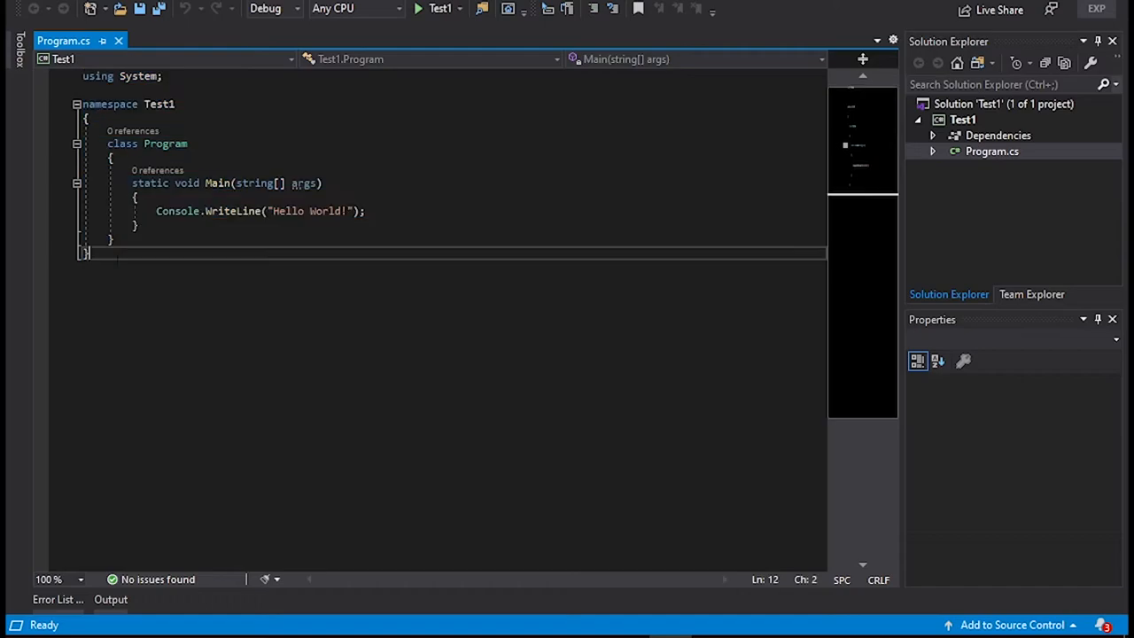
{"action": "key", "text": "ctrl+a"}
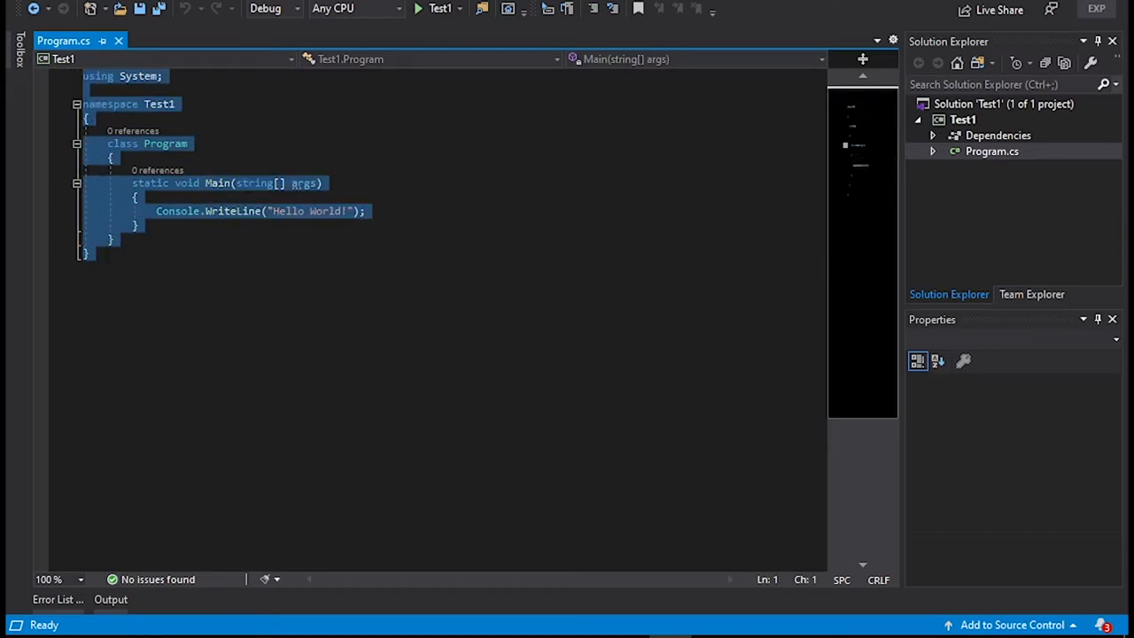
{"action": "left_click", "coordinate": [84, 254]}
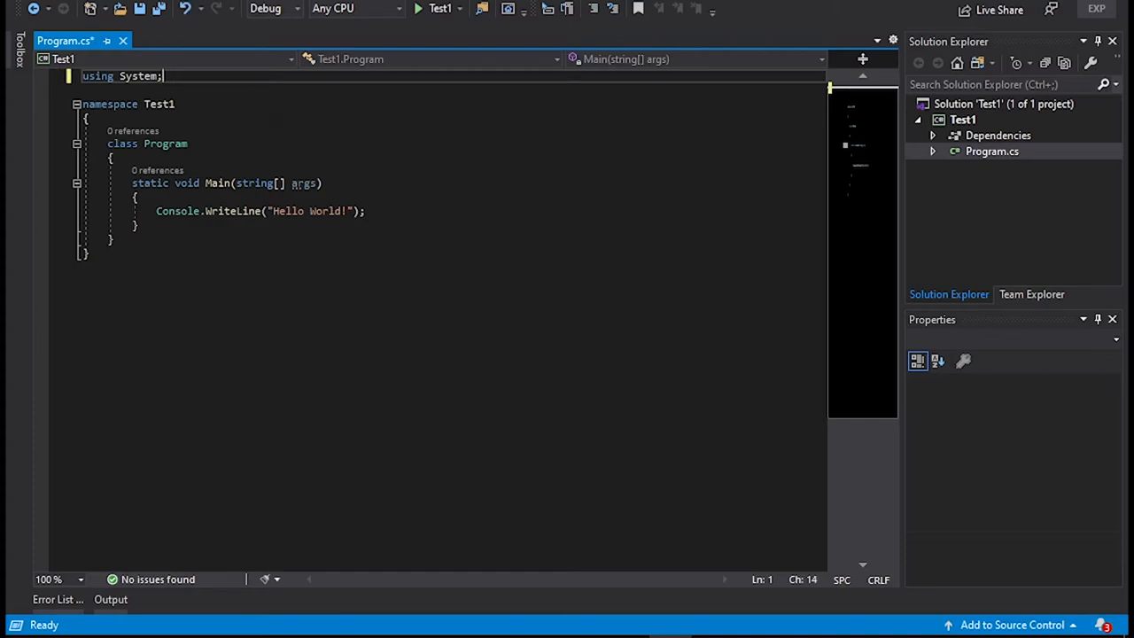
{"action": "key", "text": "ctrl+s"}
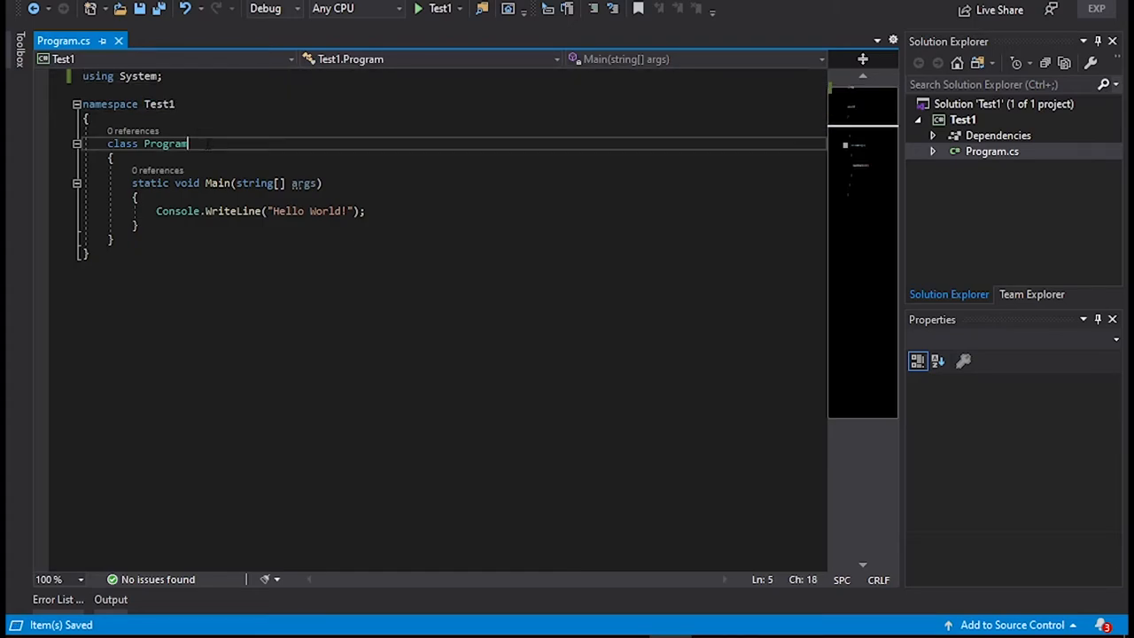
Highlight the namespace Test1 declaration, then switch to the Word topics document.
{"action": "left_click", "coordinate": [176, 103]}
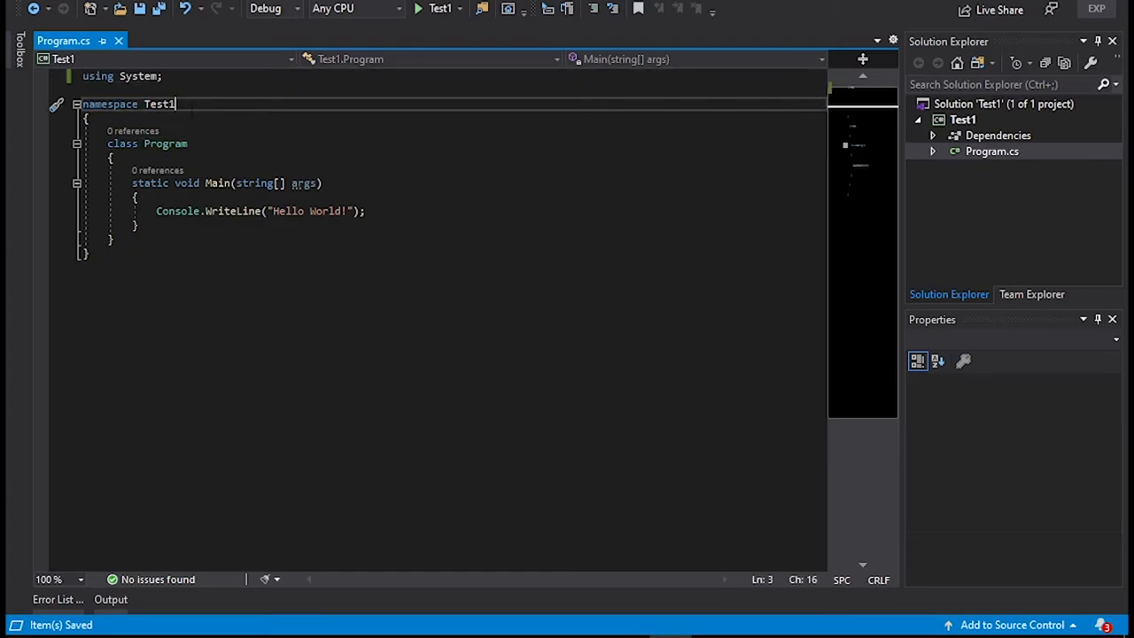
{"action": "double_click", "coordinate": [159, 104]}
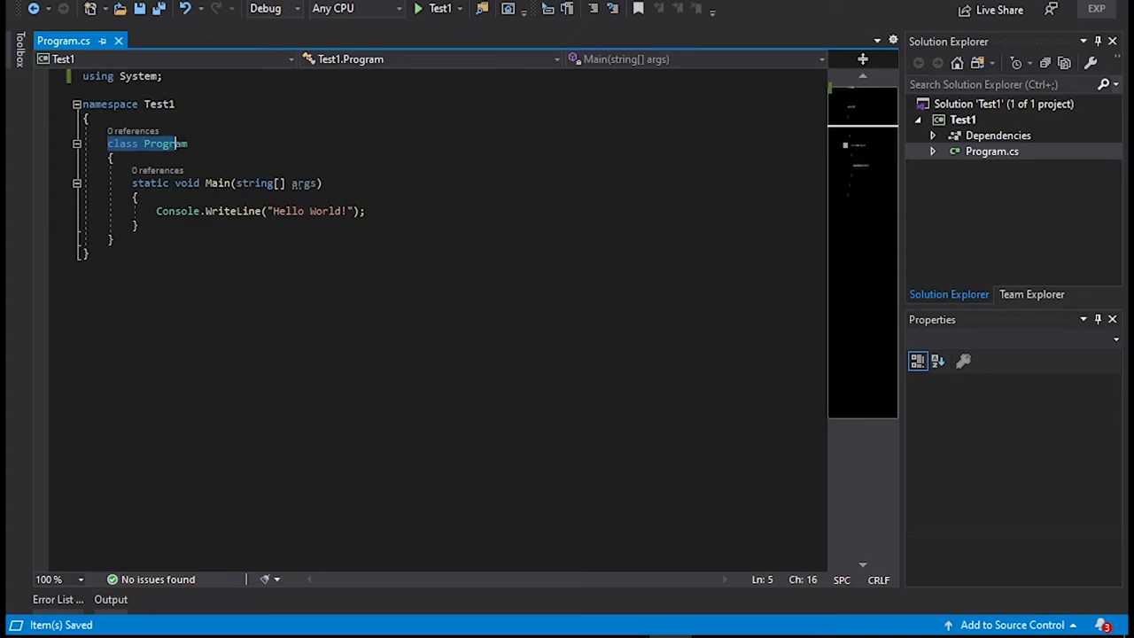
{"action": "left_click", "coordinate": [182, 183]}
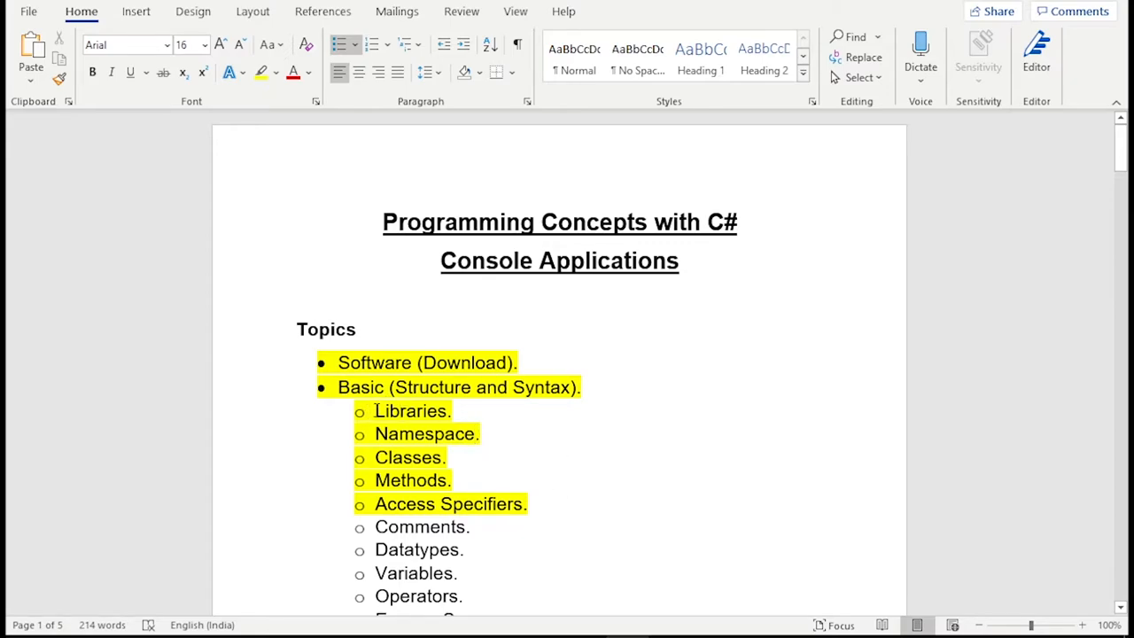
Drag over the highlighted Libraries-to-Access Specifiers topics in Word.
{"action": "left_click_drag", "start_coordinate": [375, 410], "coordinate": [452, 480]}
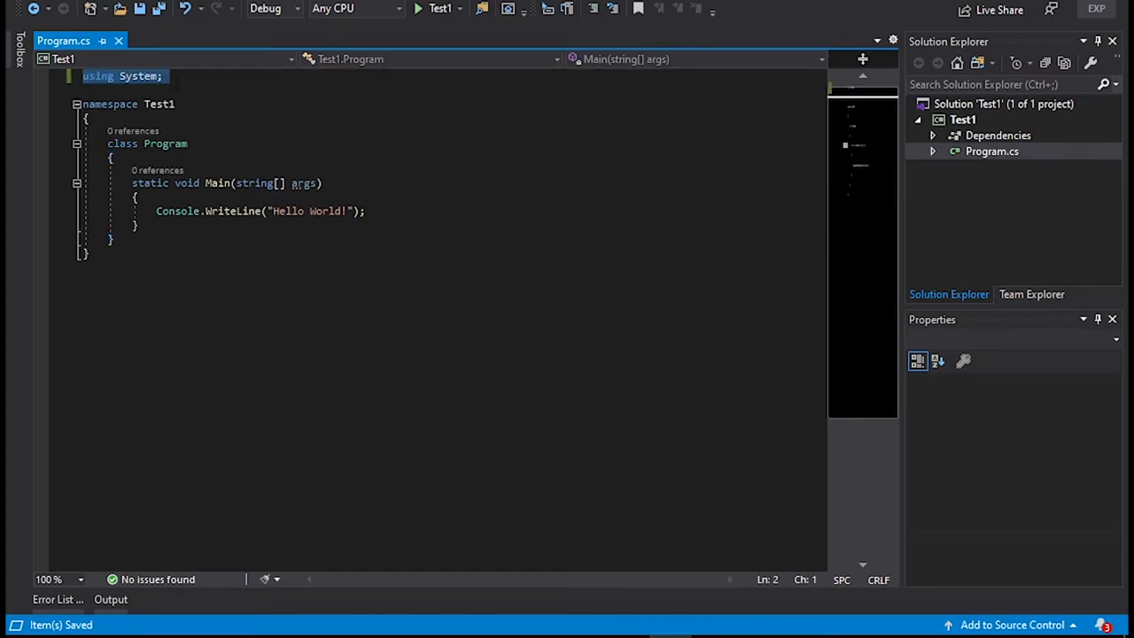
{"action": "left_click", "coordinate": [163, 75]}
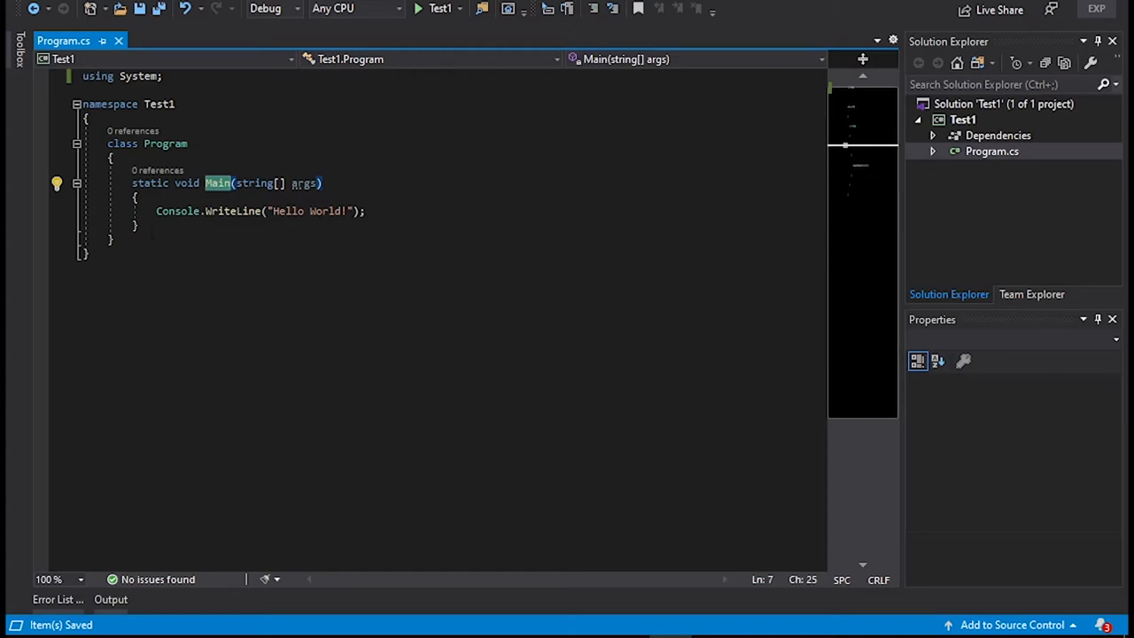
{"action": "left_click", "coordinate": [110, 239]}
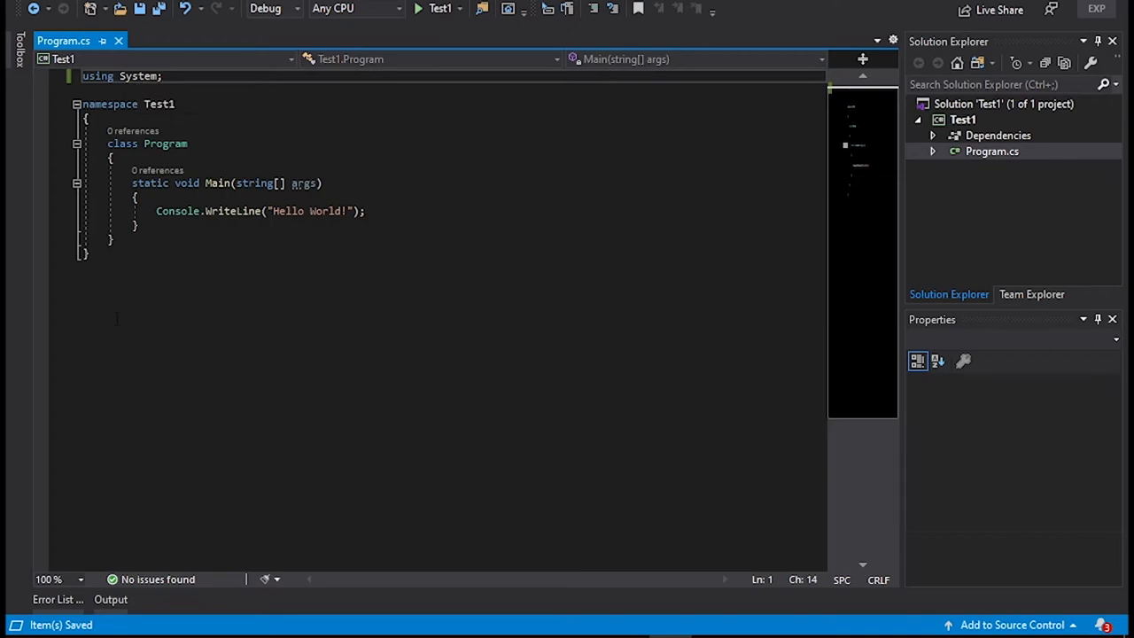
{"action": "left_click", "coordinate": [88, 255]}
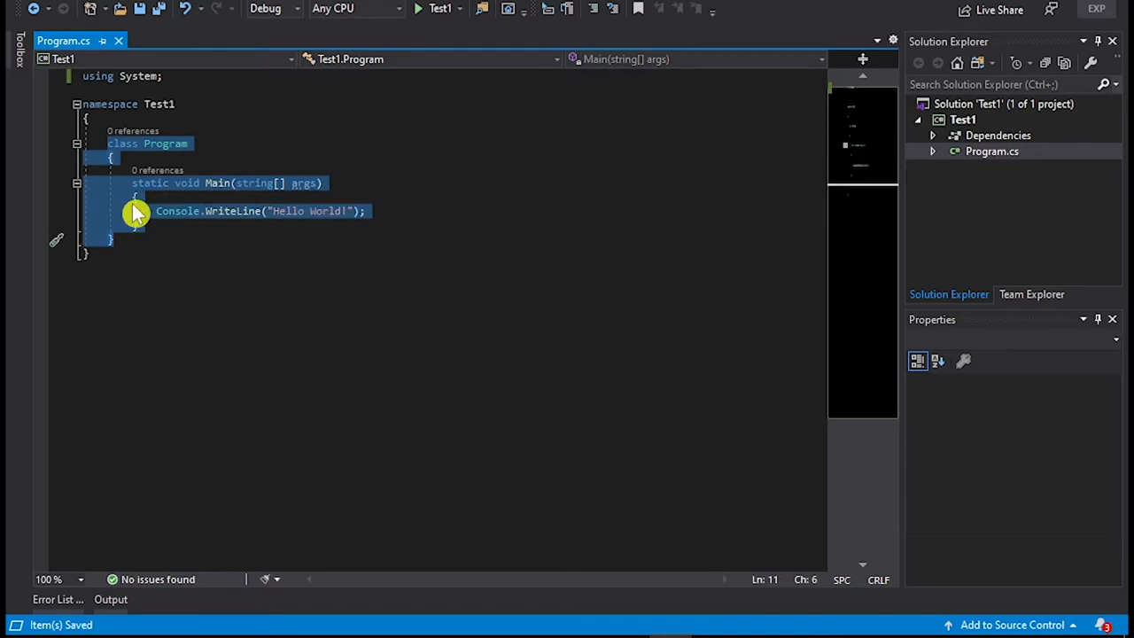
{"action": "left_click", "coordinate": [137, 224]}
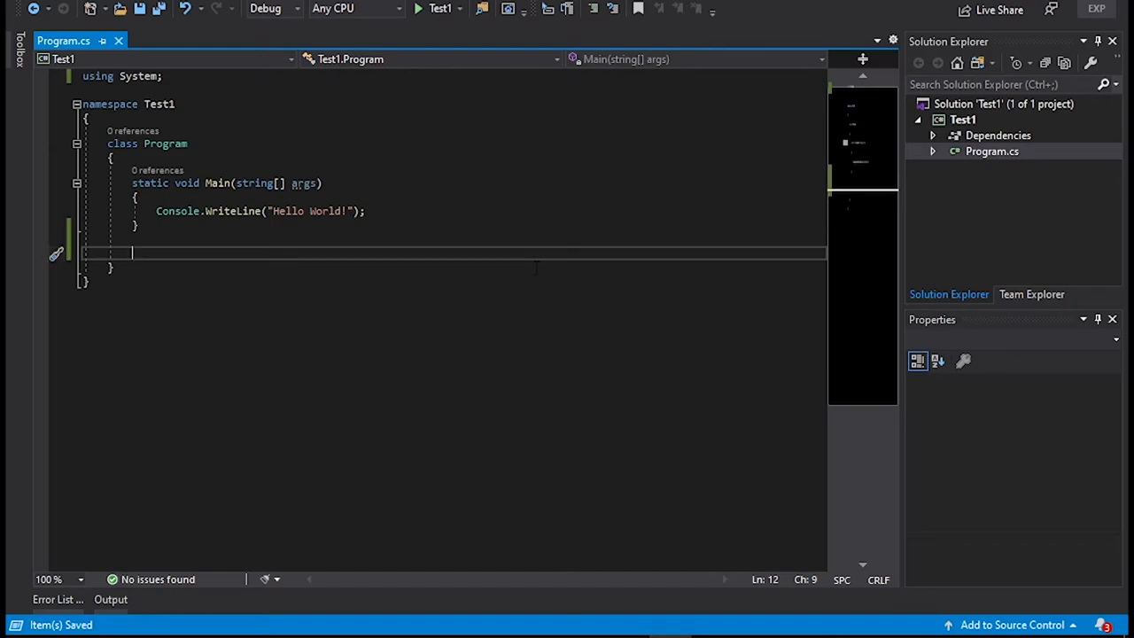
{"action": "type", "text": "p"}
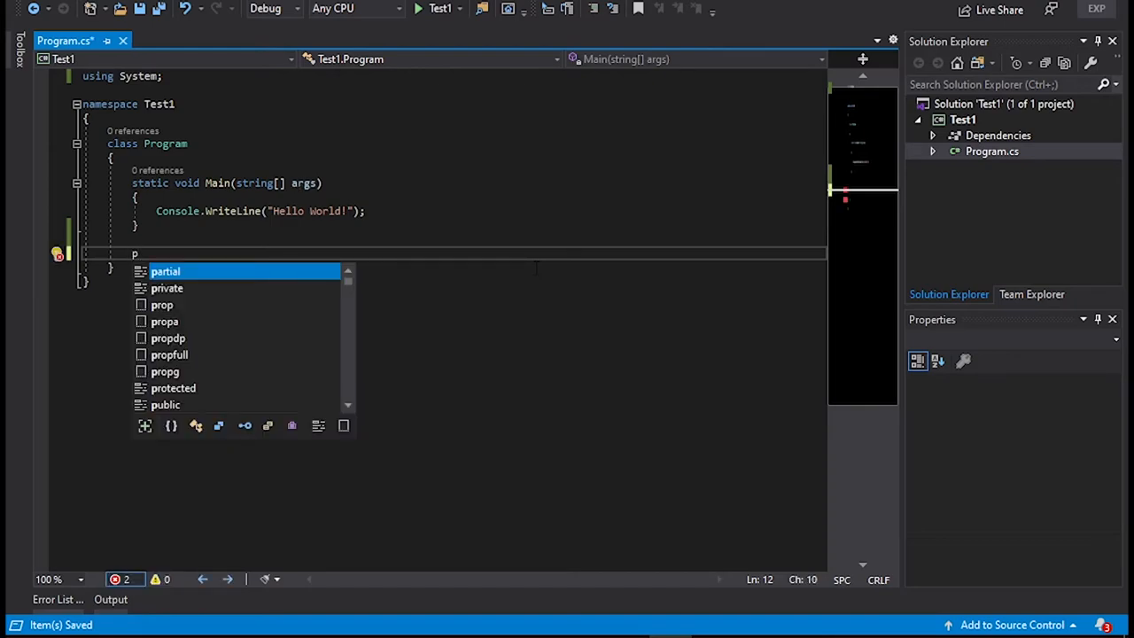
{"action": "type", "text": "ou"}
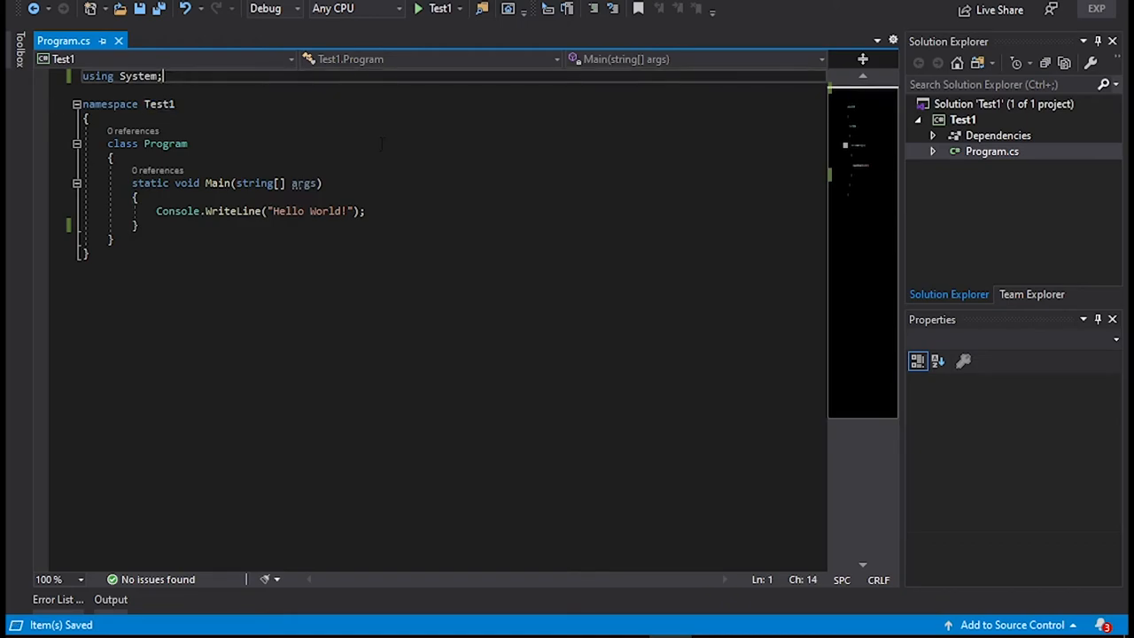
{"action": "type", "text": "using"}
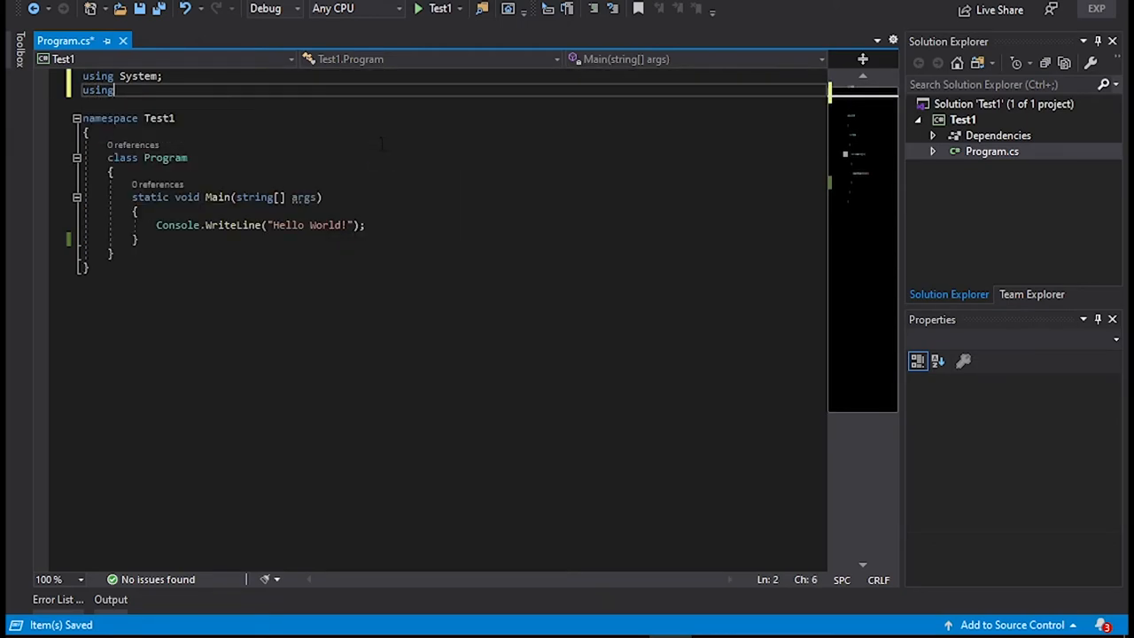
{"action": "type", "text": "Test1;"}
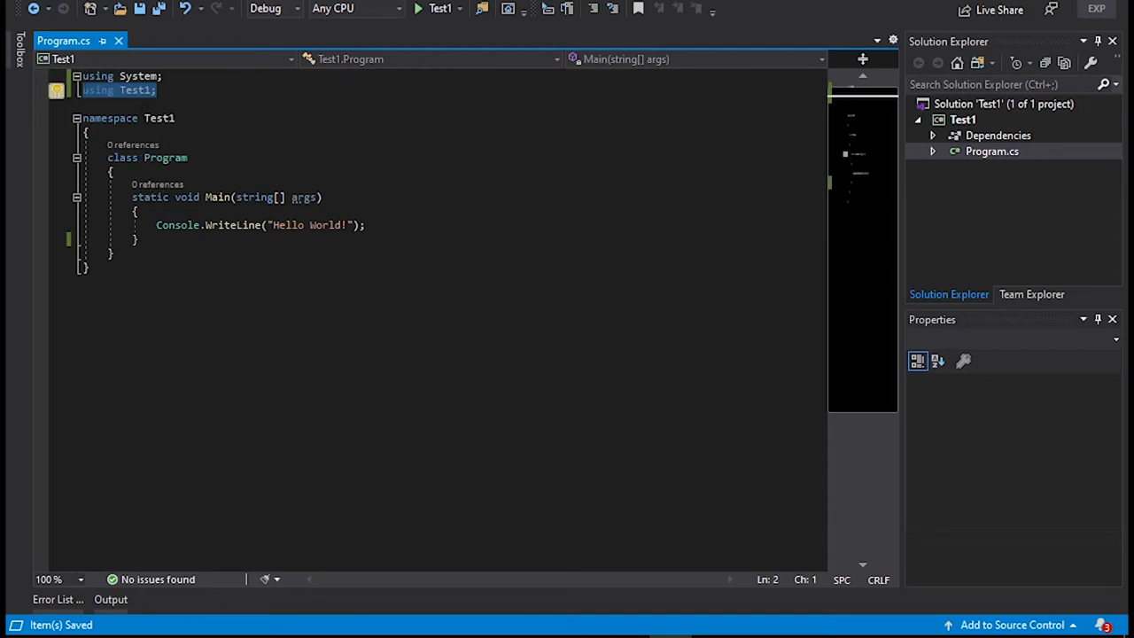
{"action": "left_click", "coordinate": [129, 91]}
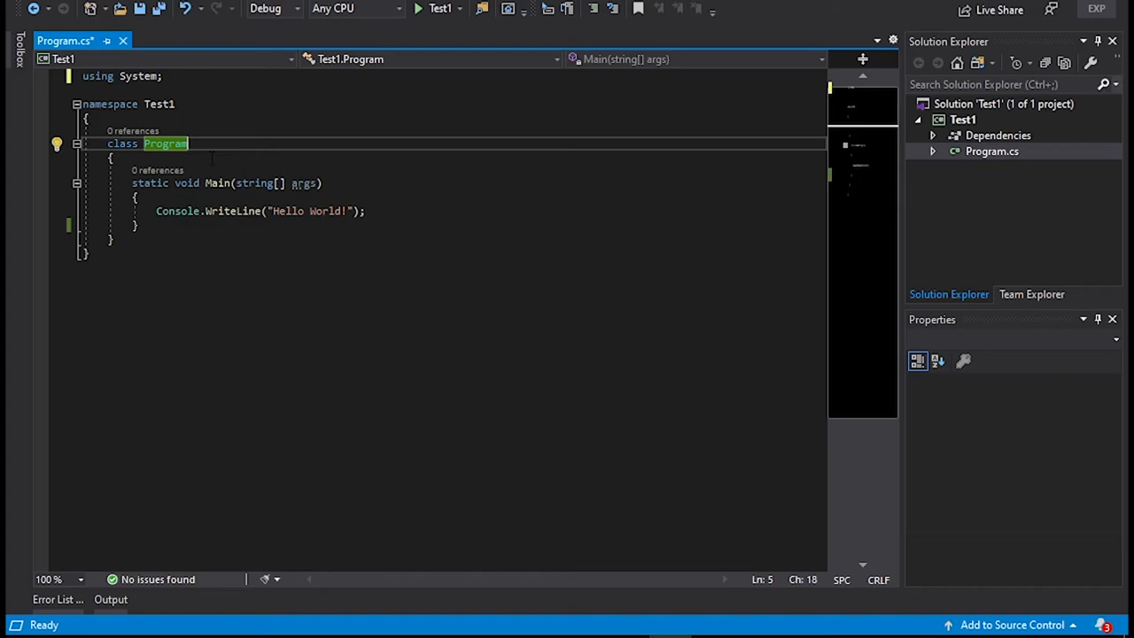
{"action": "left_click", "coordinate": [112, 157]}
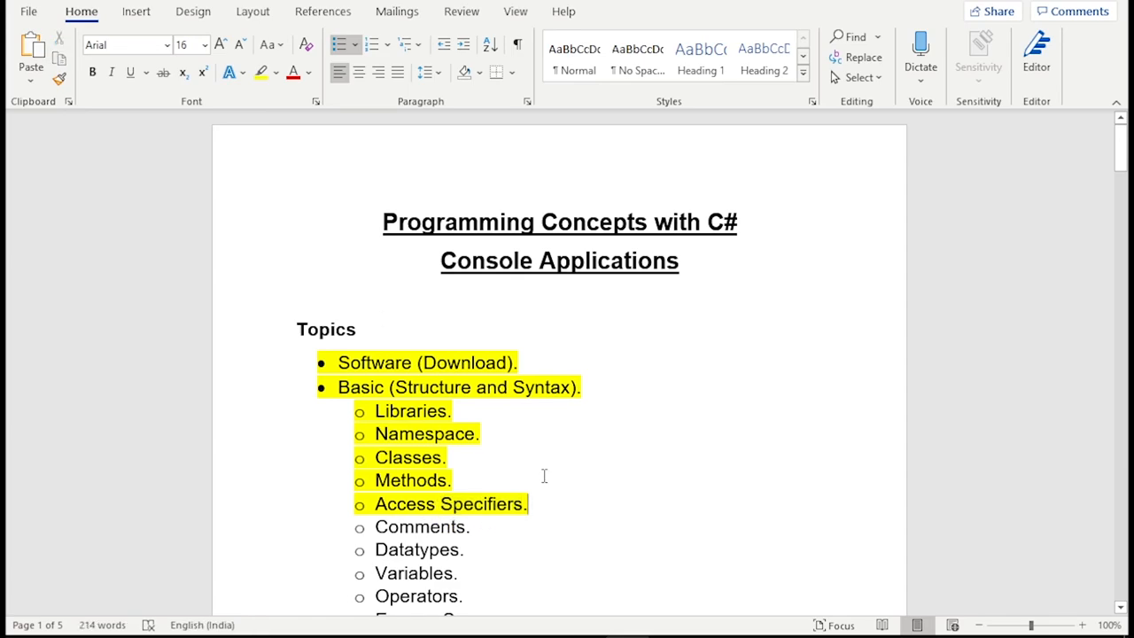
{"action": "scroll", "scroll_direction": "down", "scroll_amount": 3}
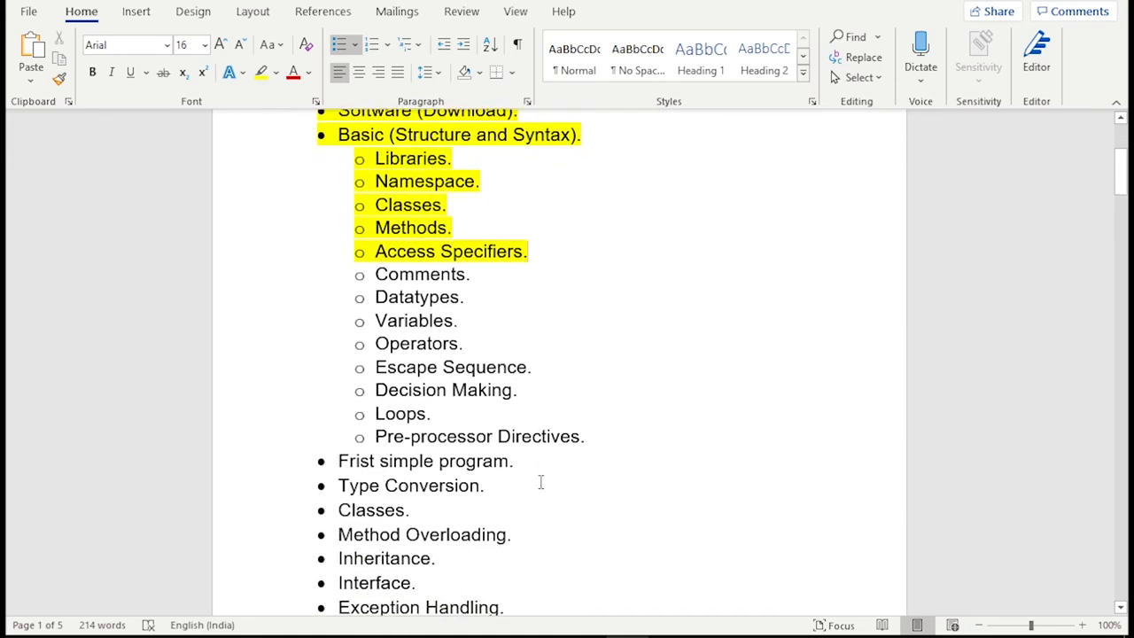
{"action": "double_click", "coordinate": [357, 558]}
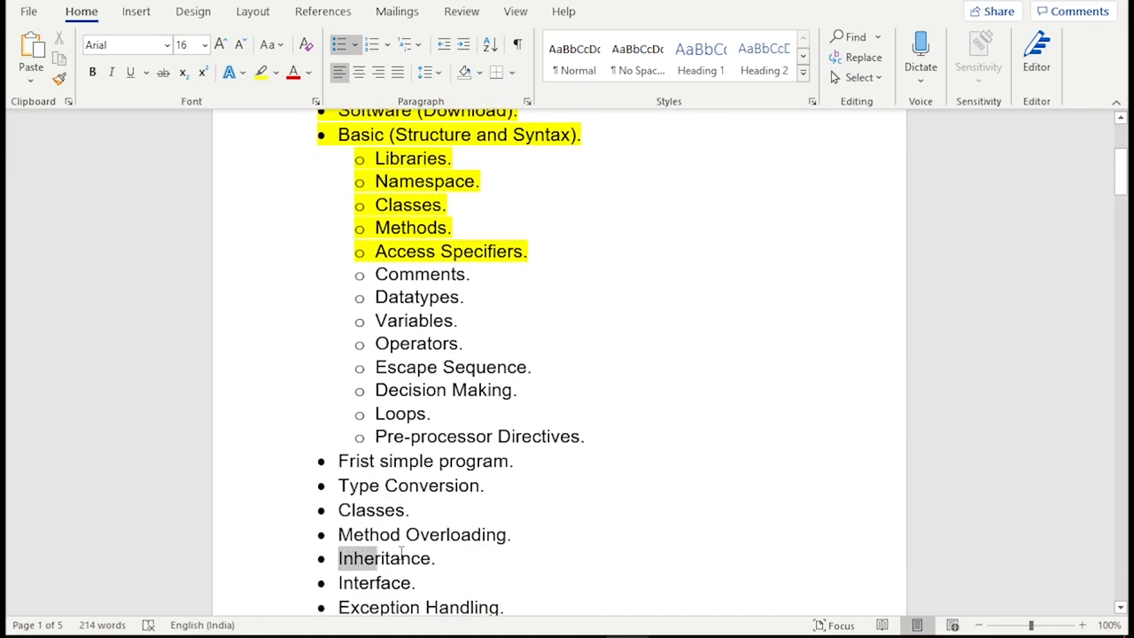
{"action": "double_click", "coordinate": [384, 557]}
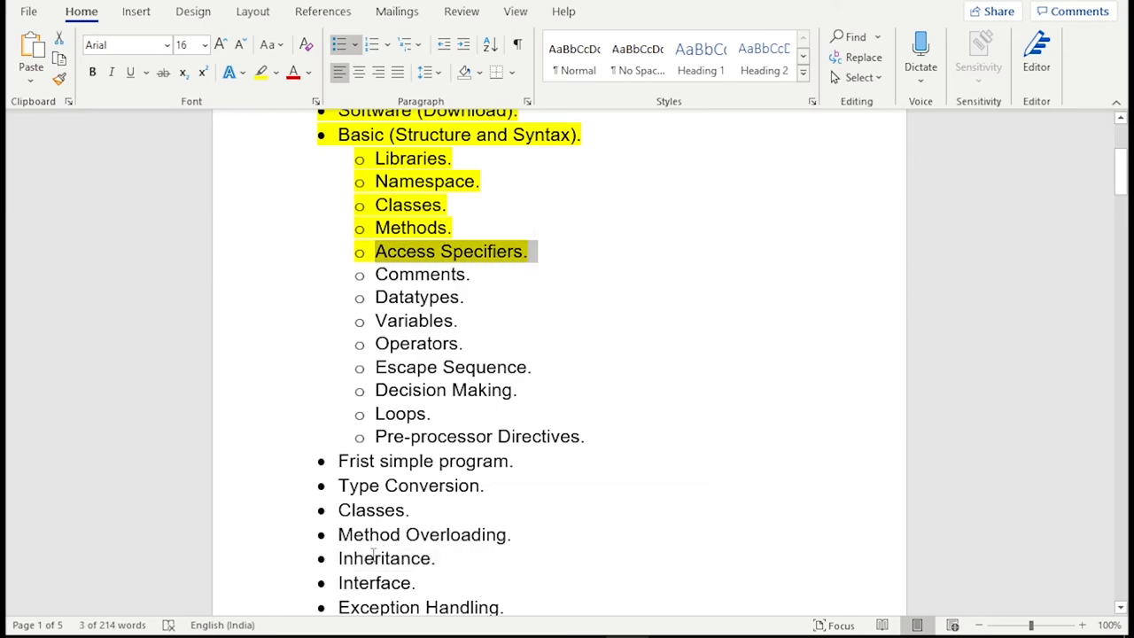
{"action": "double_click", "coordinate": [385, 558]}
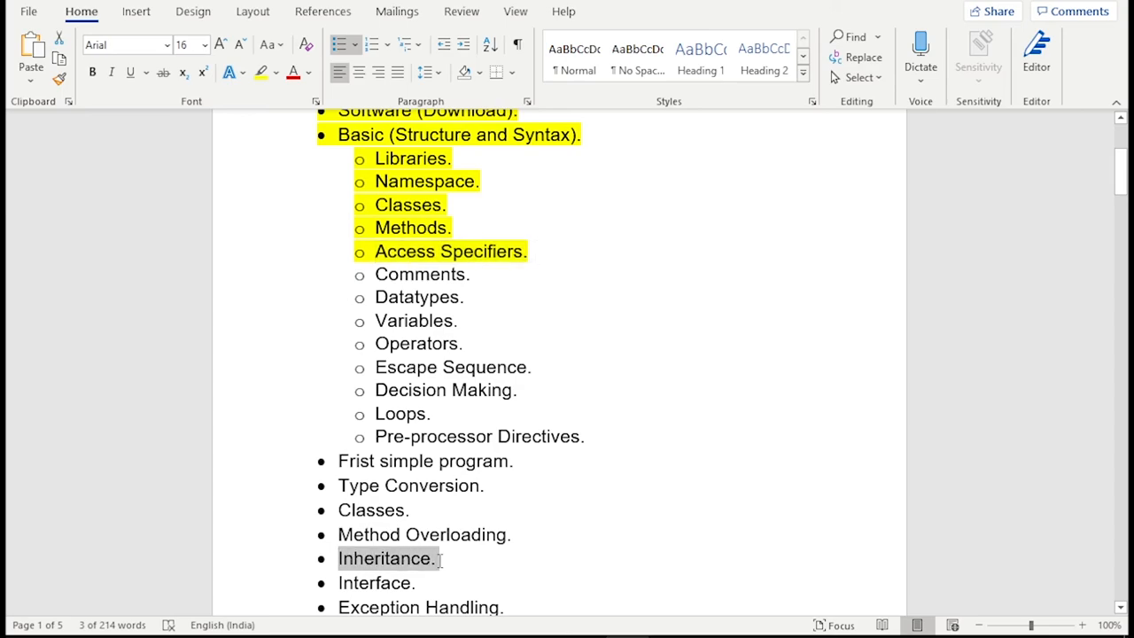